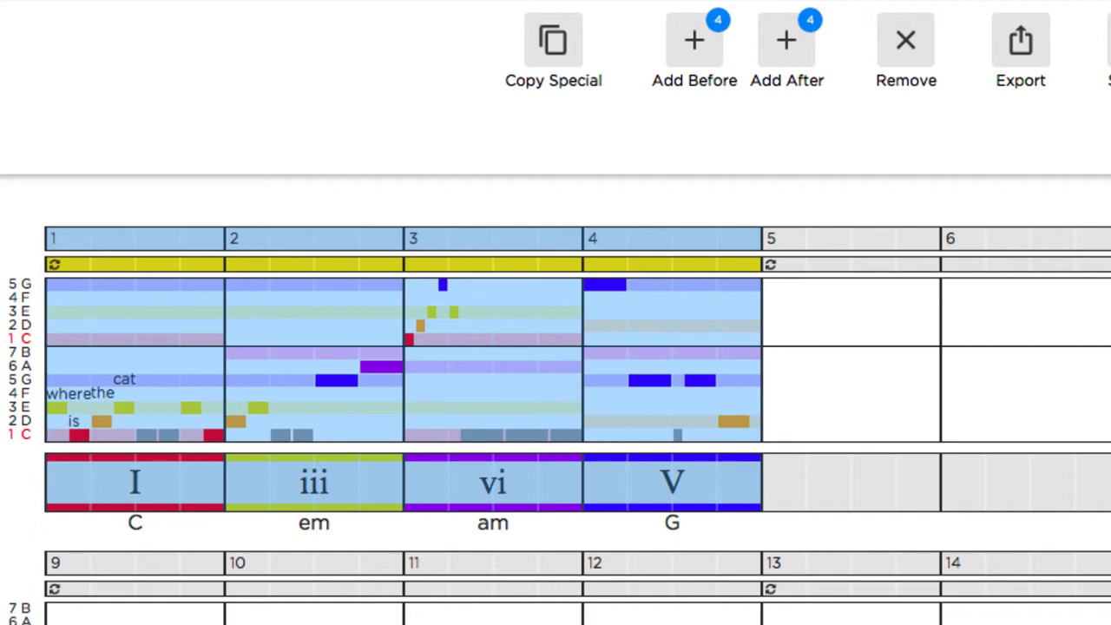
Start a new blank song in C major, 4/4 at 120 BPM.
click(906, 49)
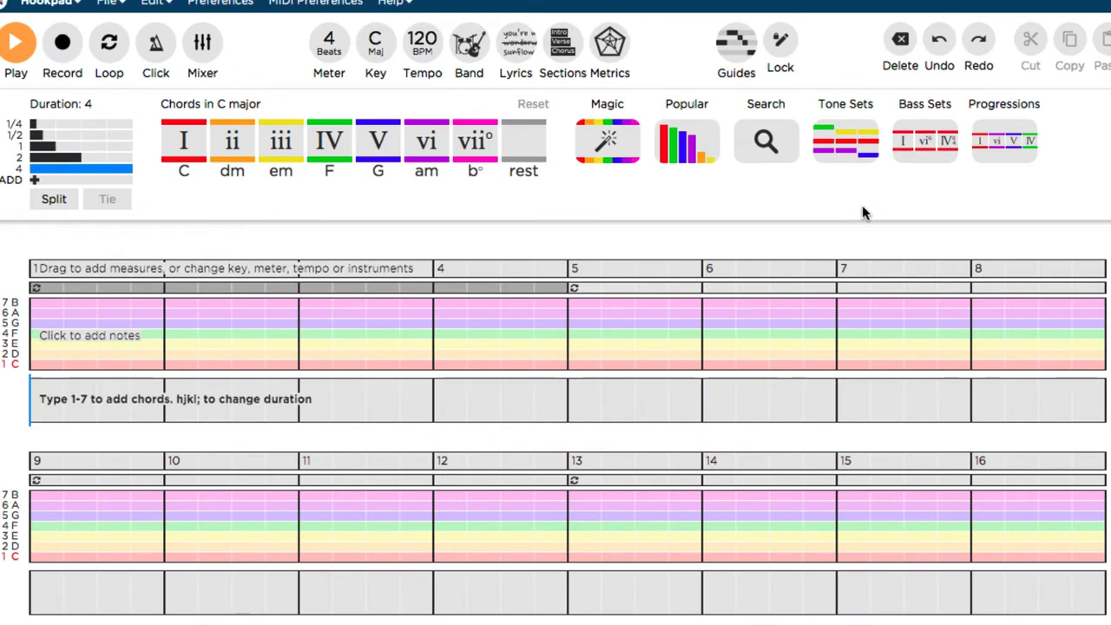
mouse_move(555, 232)
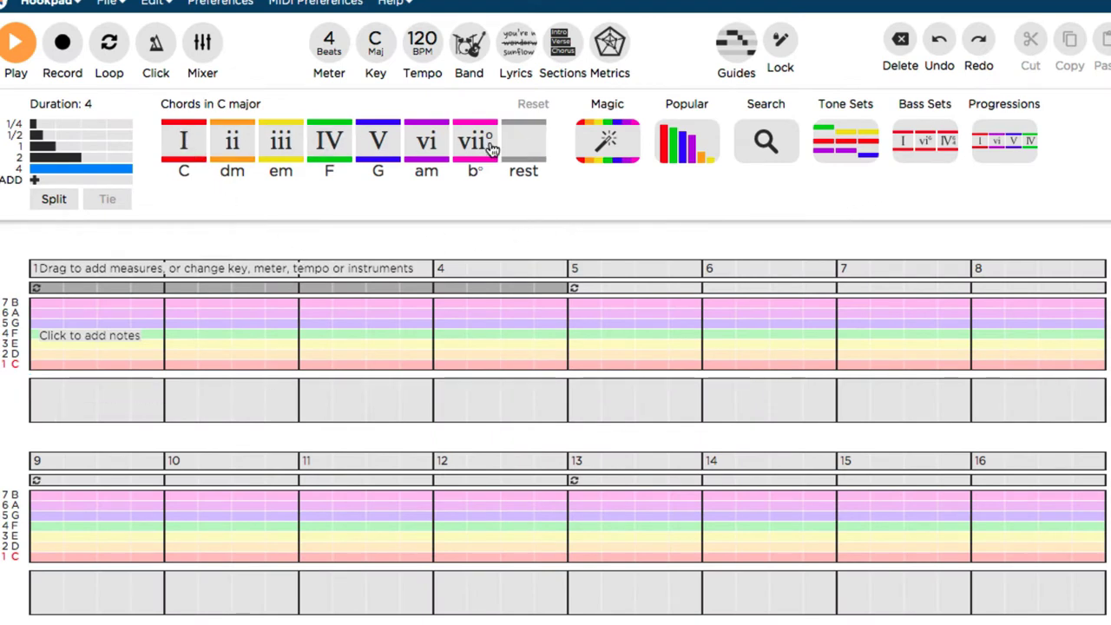
mouse_move(365, 235)
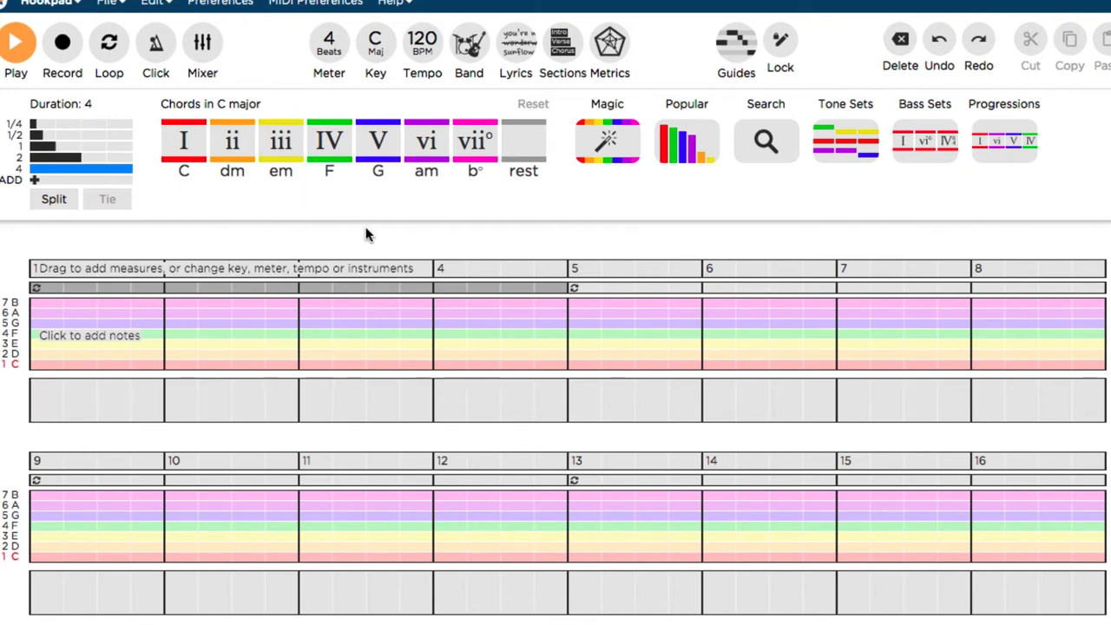
mouse_move(205, 187)
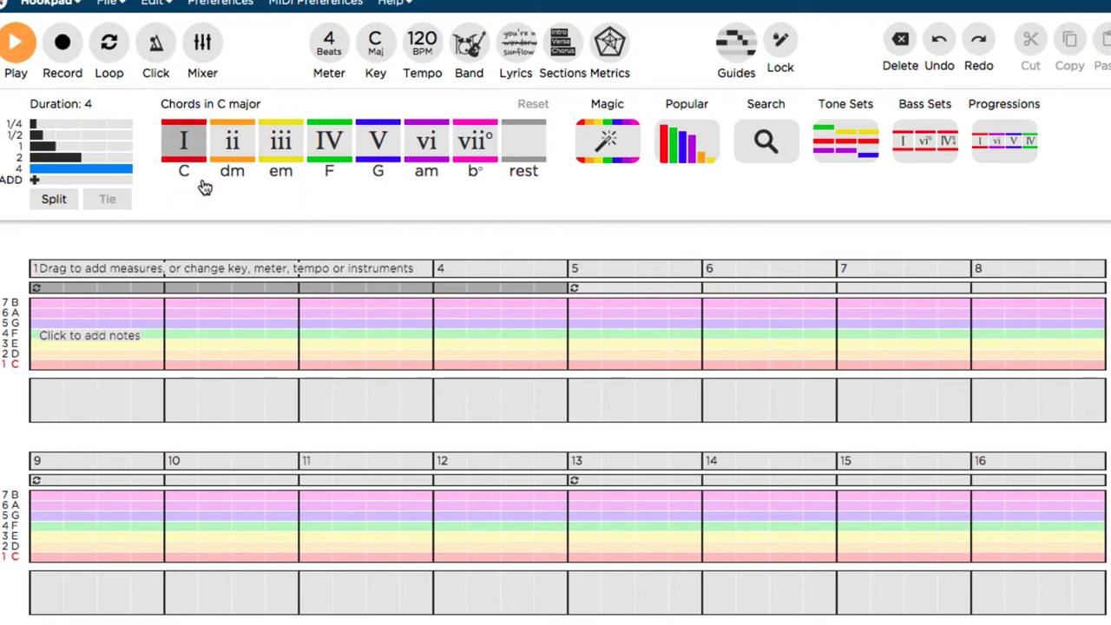
mouse_move(191, 190)
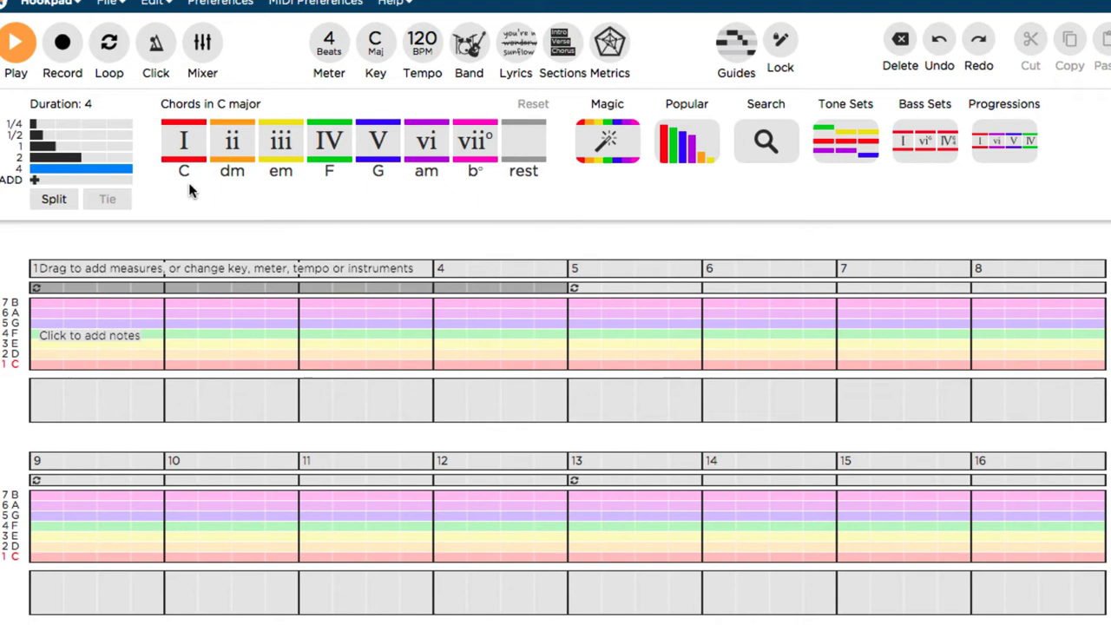
mouse_move(684, 233)
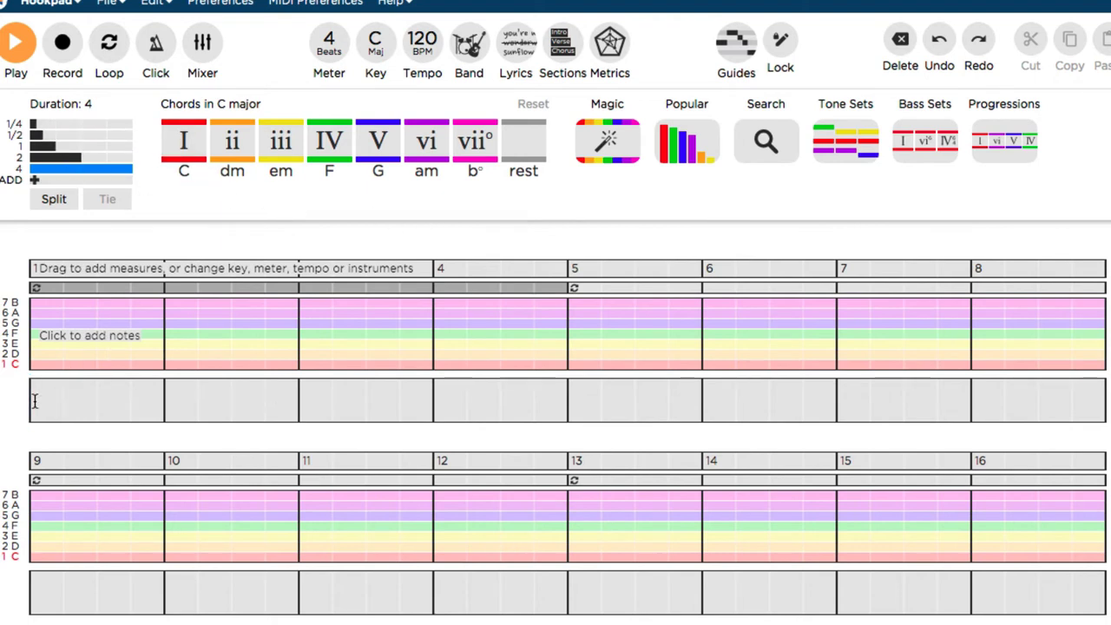
click(95, 335)
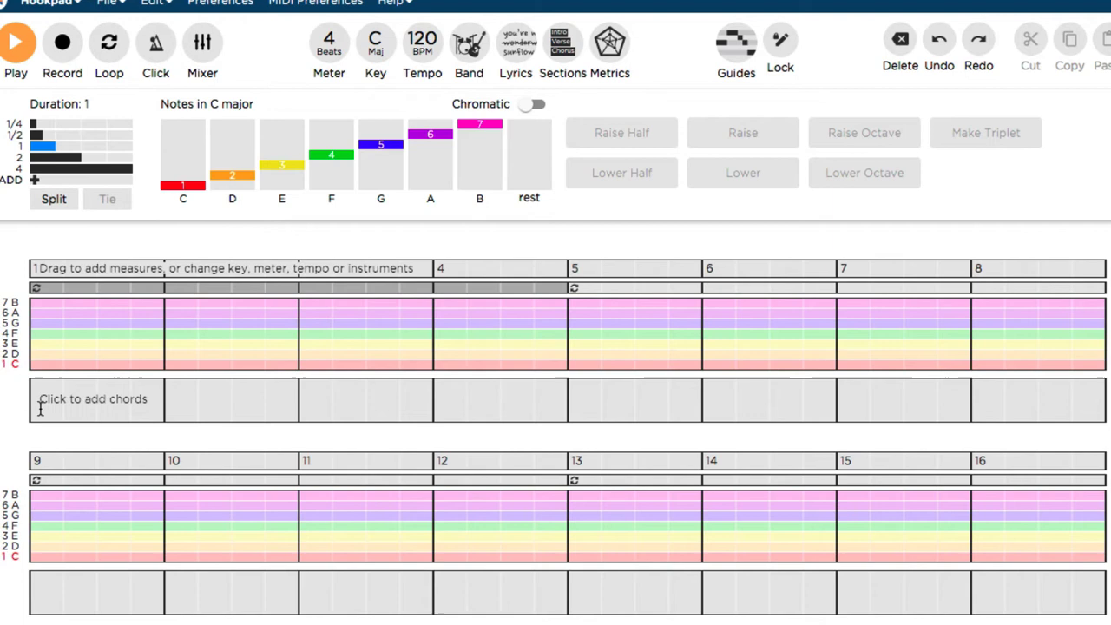
click(96, 399)
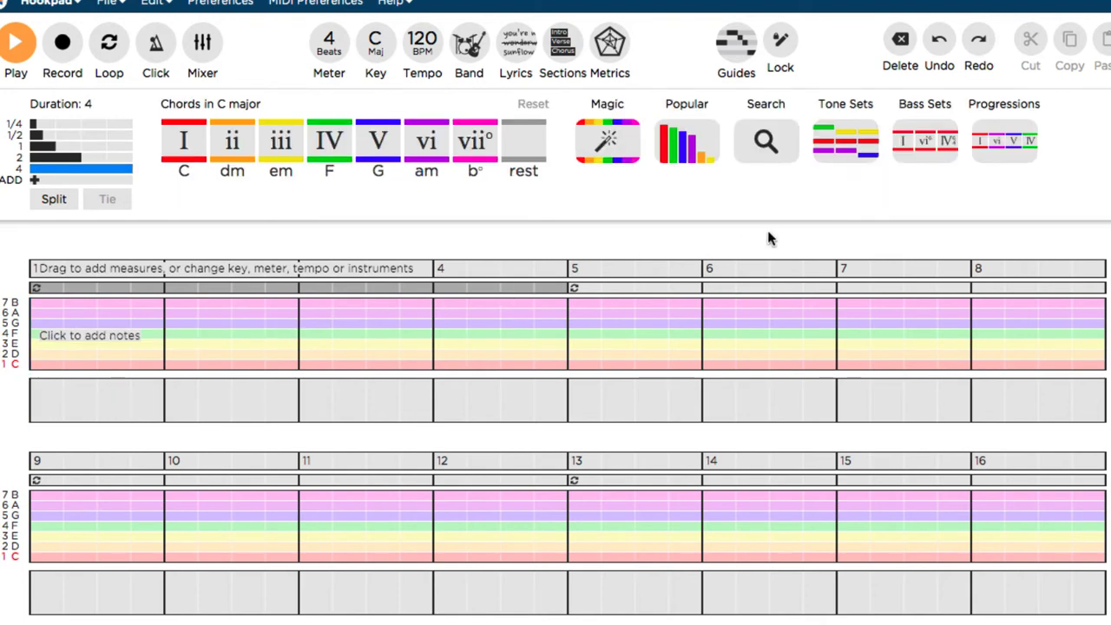
Enter the I–iii–vi–V chords (C, Em, Am, G) in bars 1–4 and play them back.
click(1003, 104)
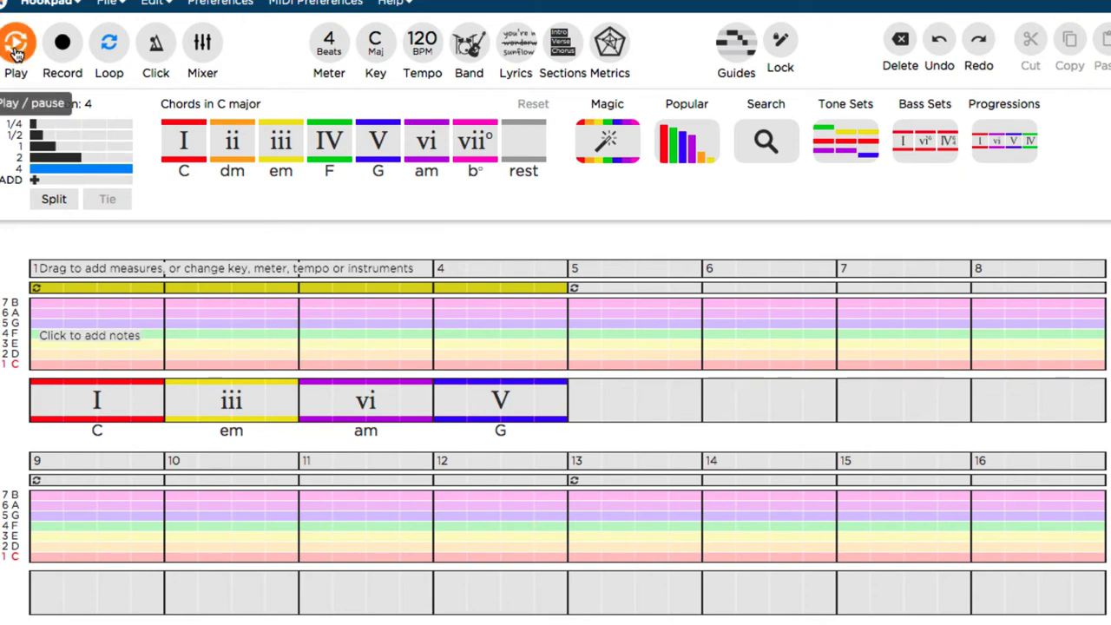
click(17, 42)
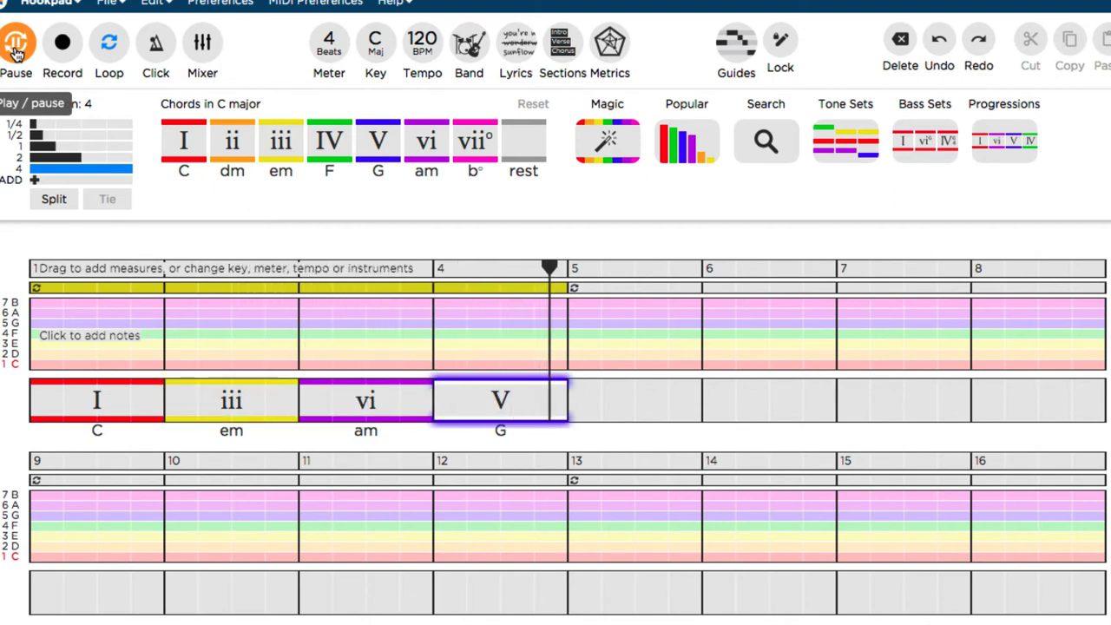
click(17, 44)
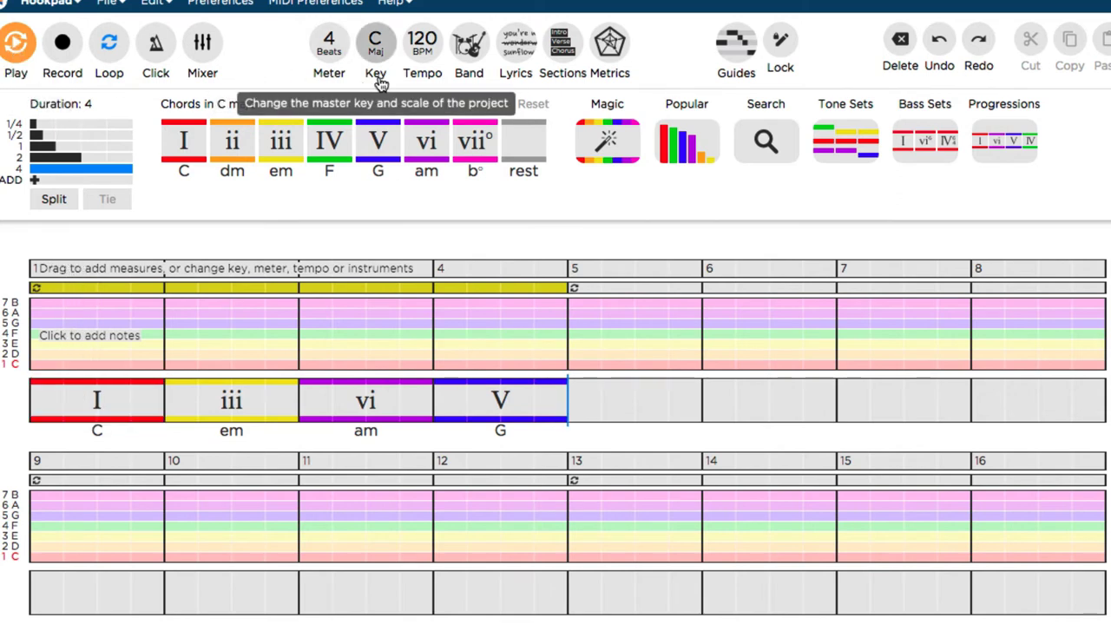
mouse_move(423, 44)
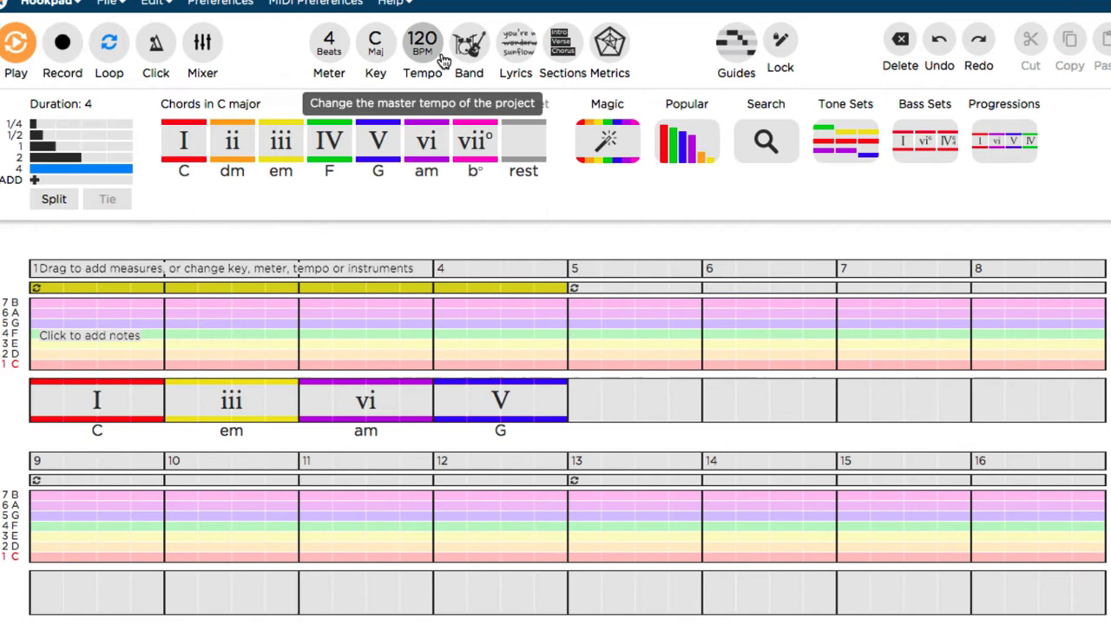
mouse_move(423, 43)
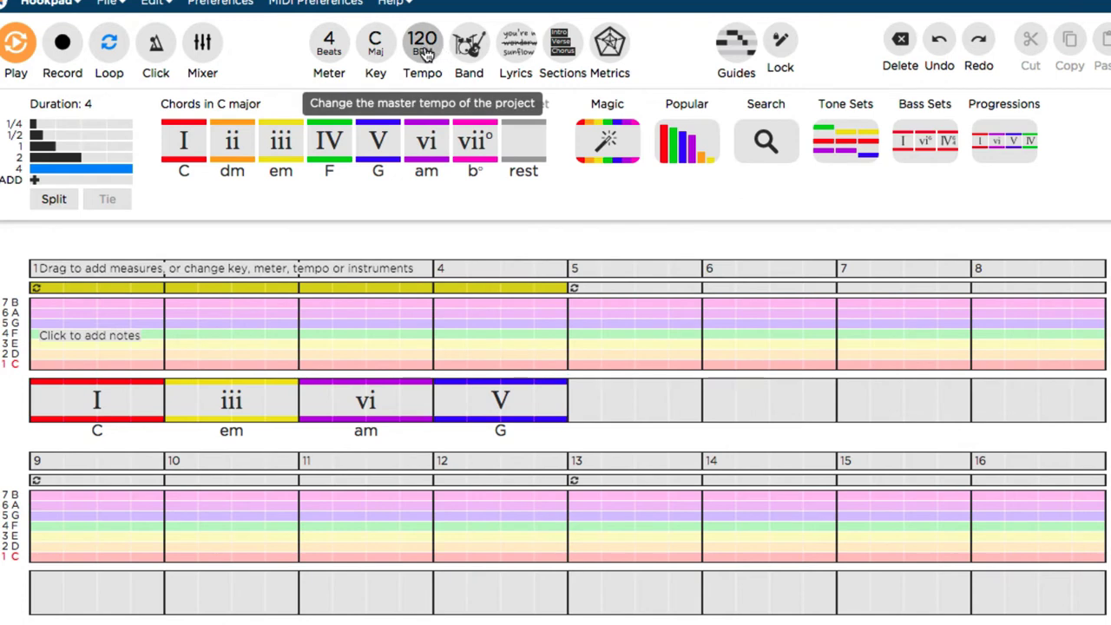
mouse_move(468, 48)
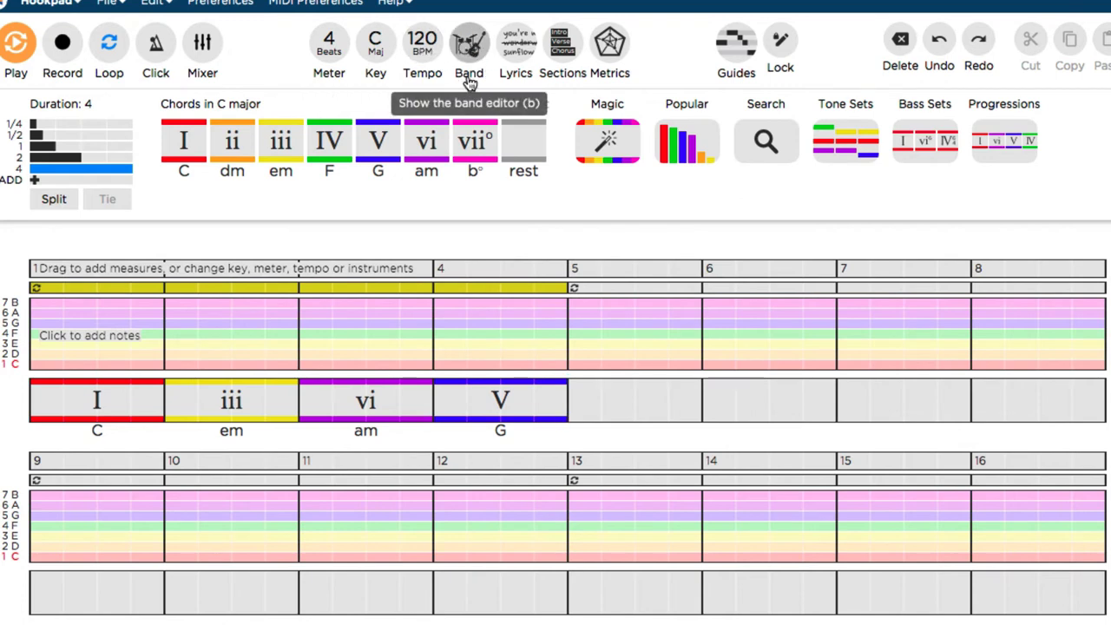
mouse_move(600, 285)
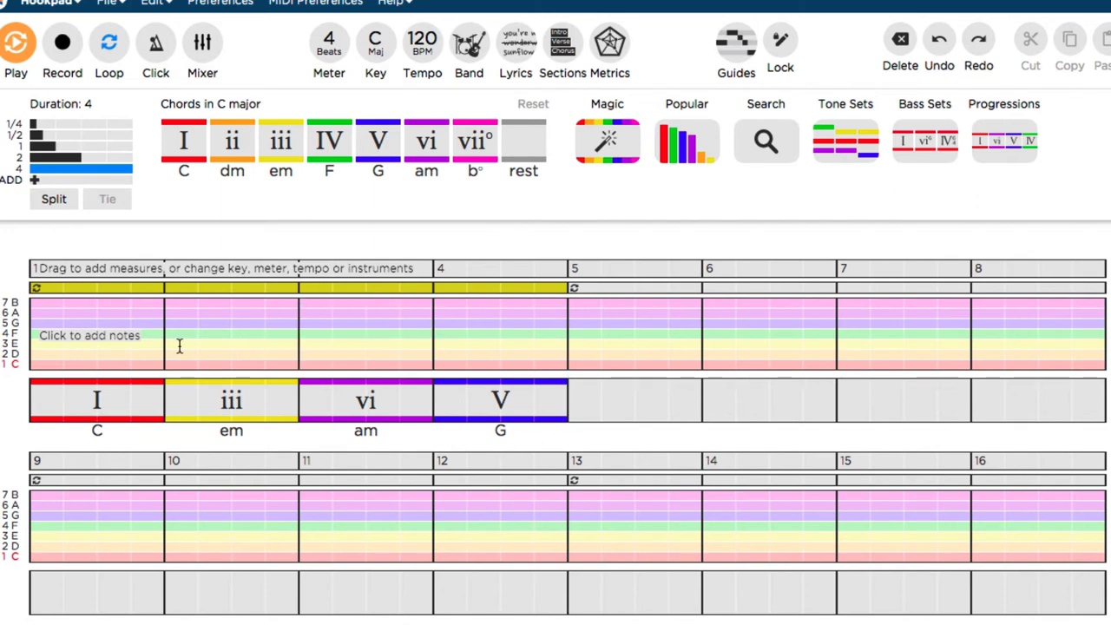
Enter a rising melody through bars 1–2 into bar 3, shortening note durations along the way.
click(90, 333)
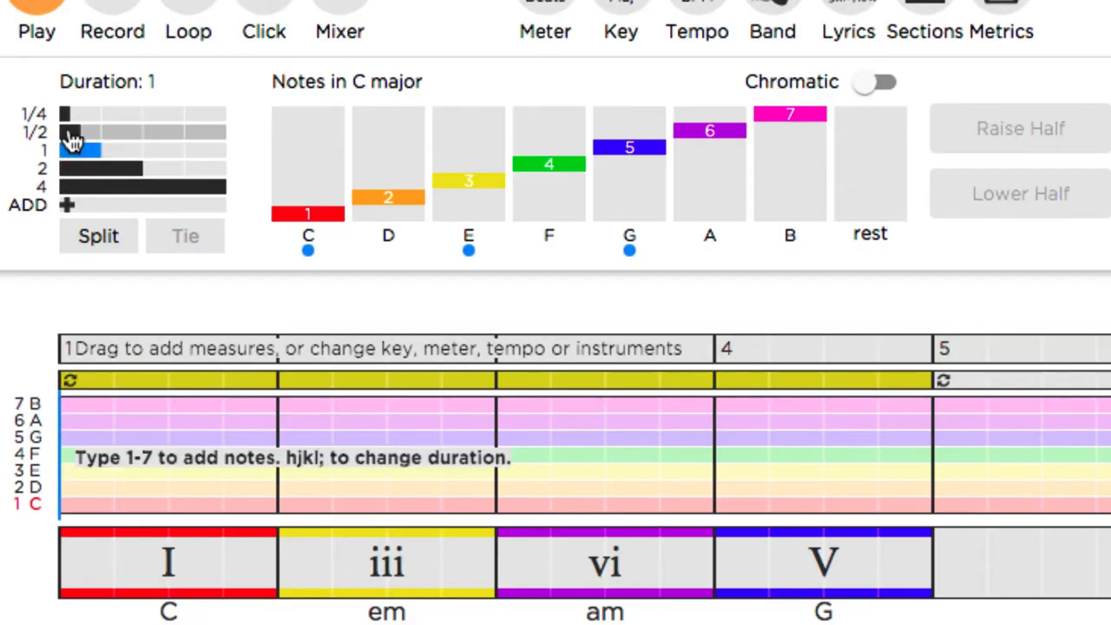
click(78, 132)
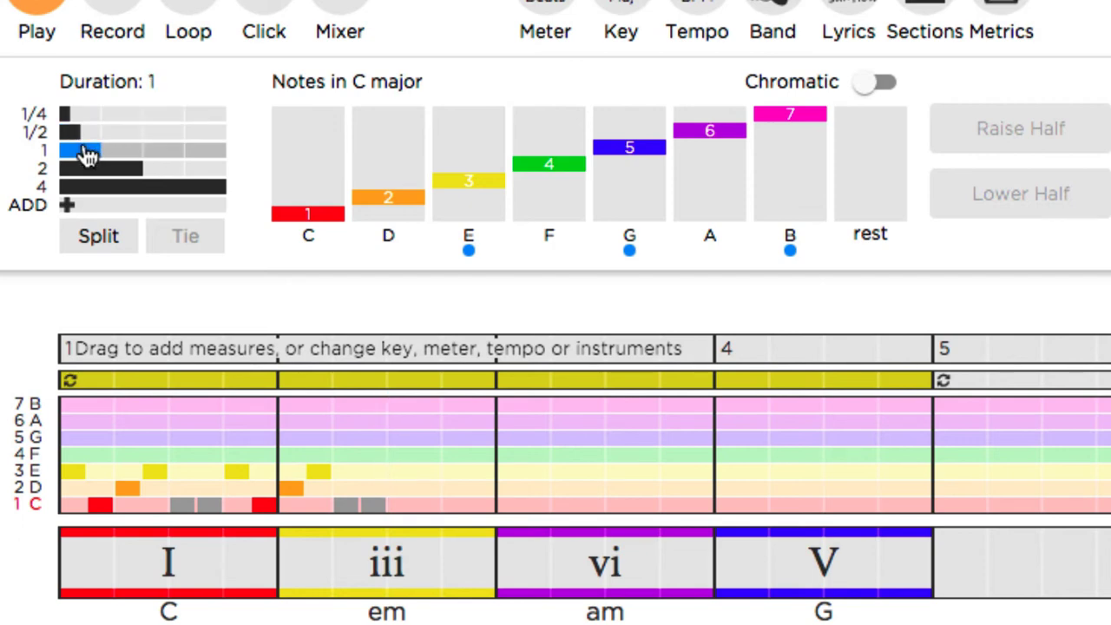
click(413, 437)
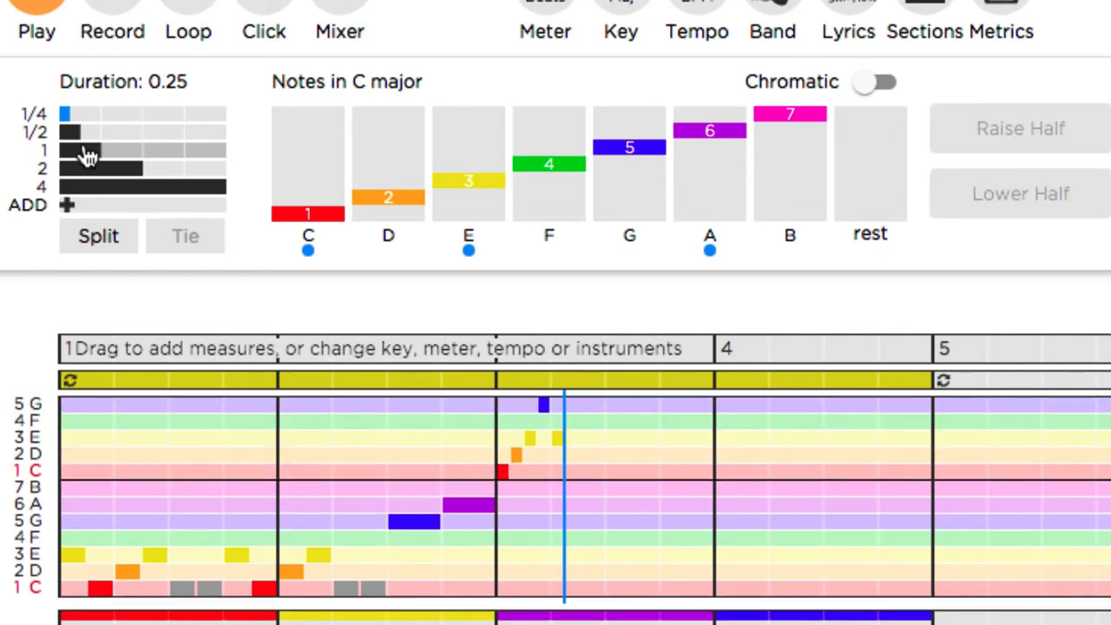
click(35, 31)
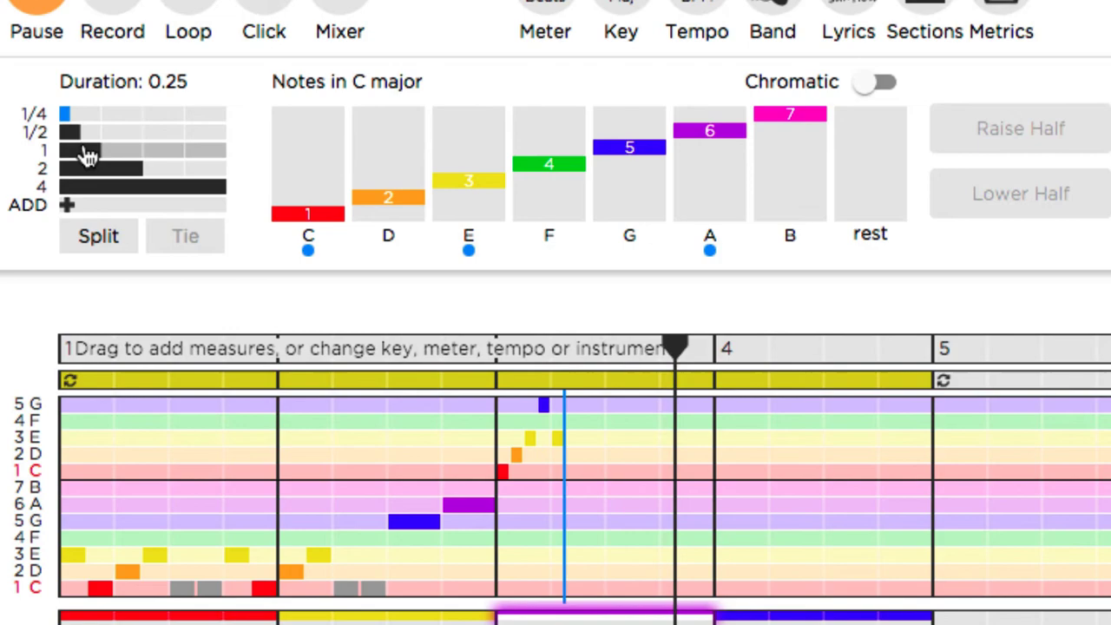
click(34, 31)
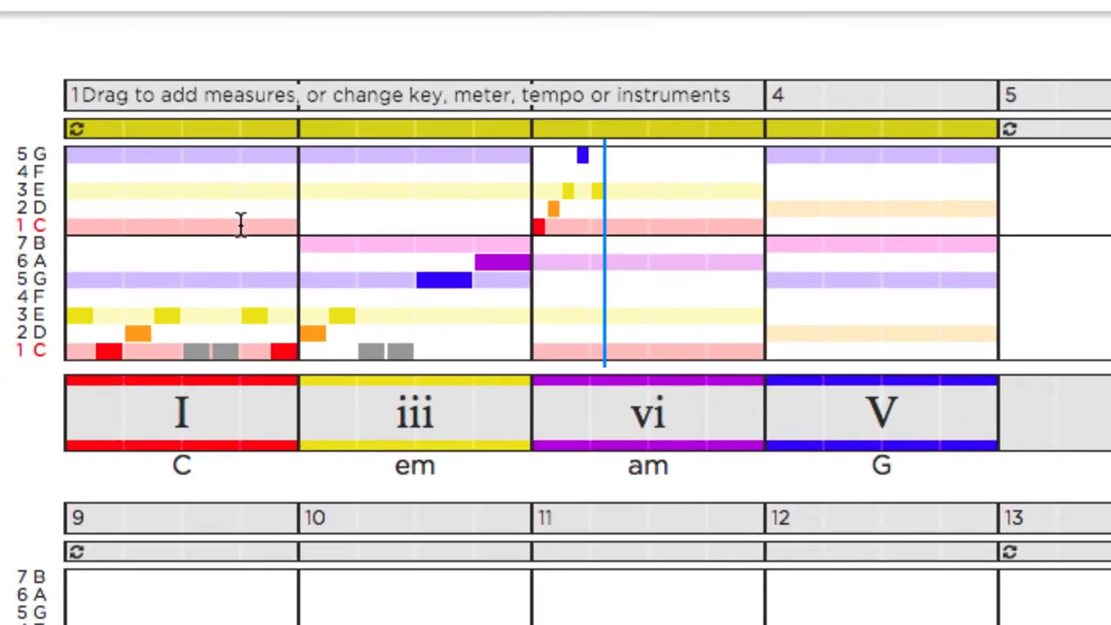
mouse_move(181, 281)
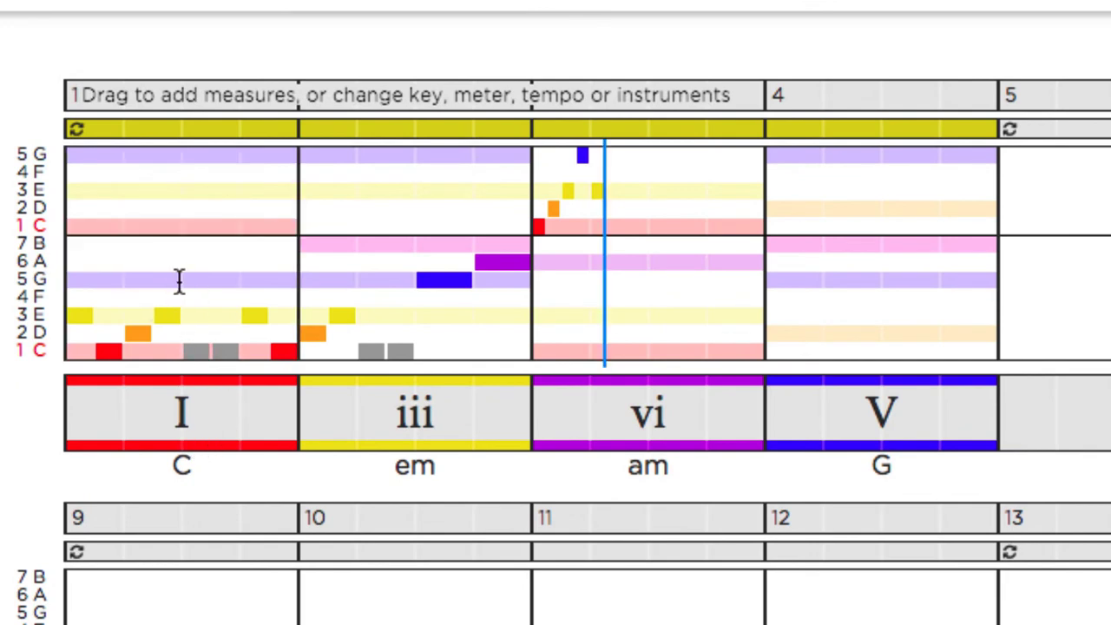
mouse_move(231, 281)
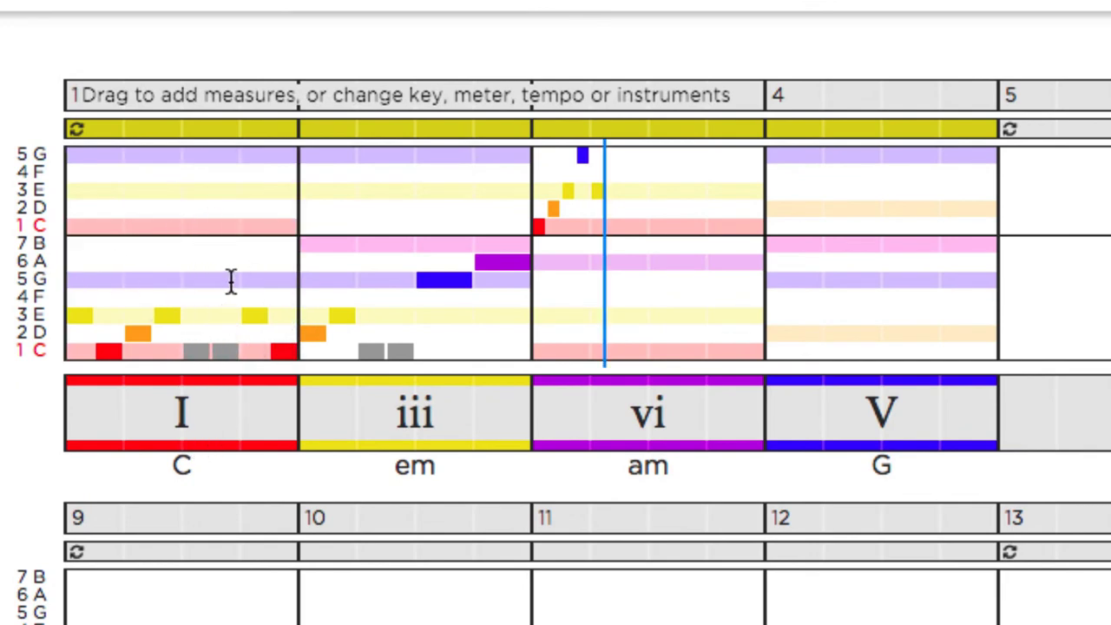
mouse_move(245, 324)
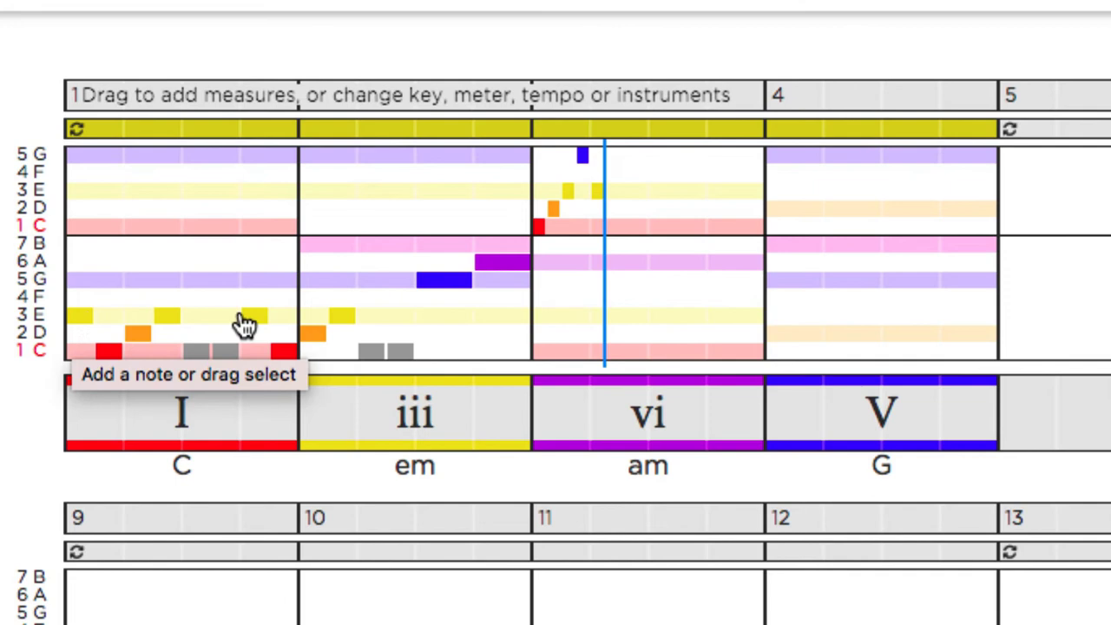
mouse_move(351, 328)
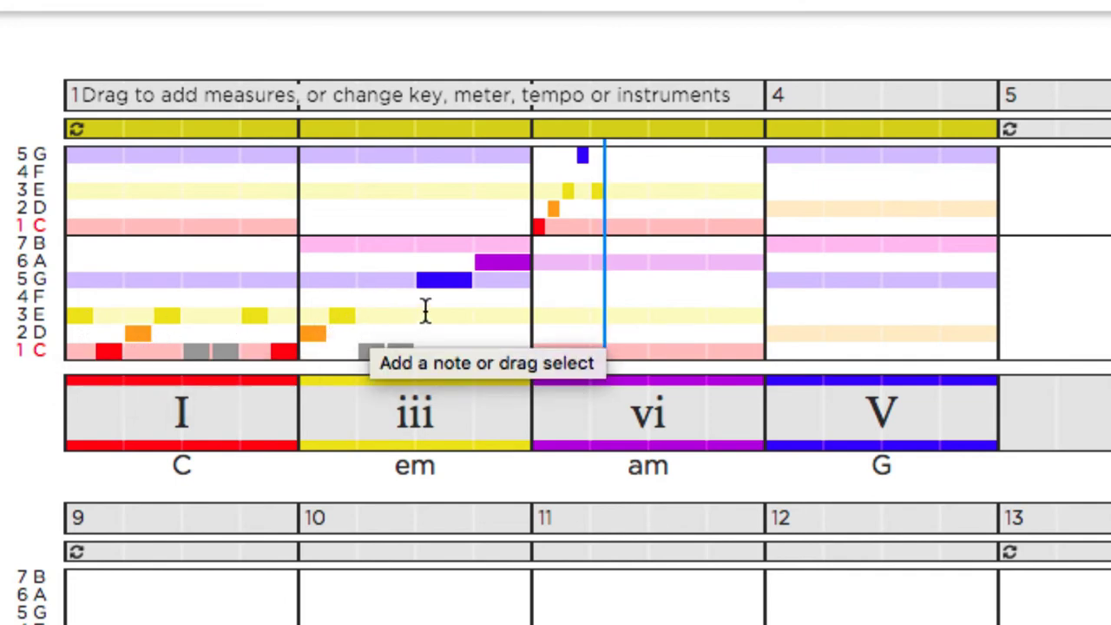
mouse_move(499, 303)
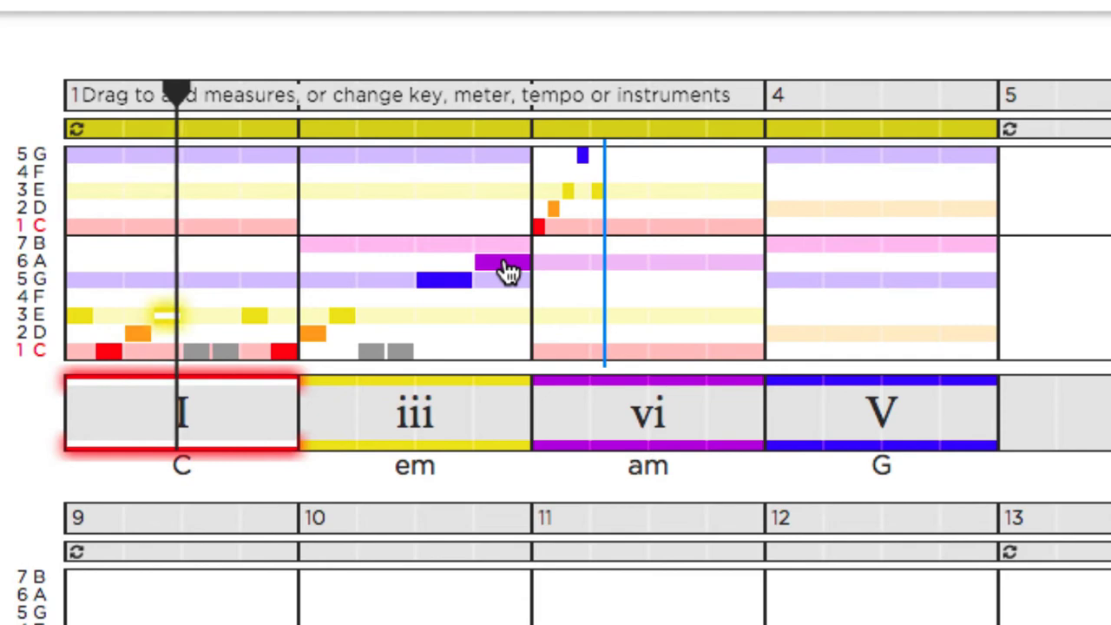
Add the high note ending bar 2 and continue the melody into the vi bar.
click(415, 413)
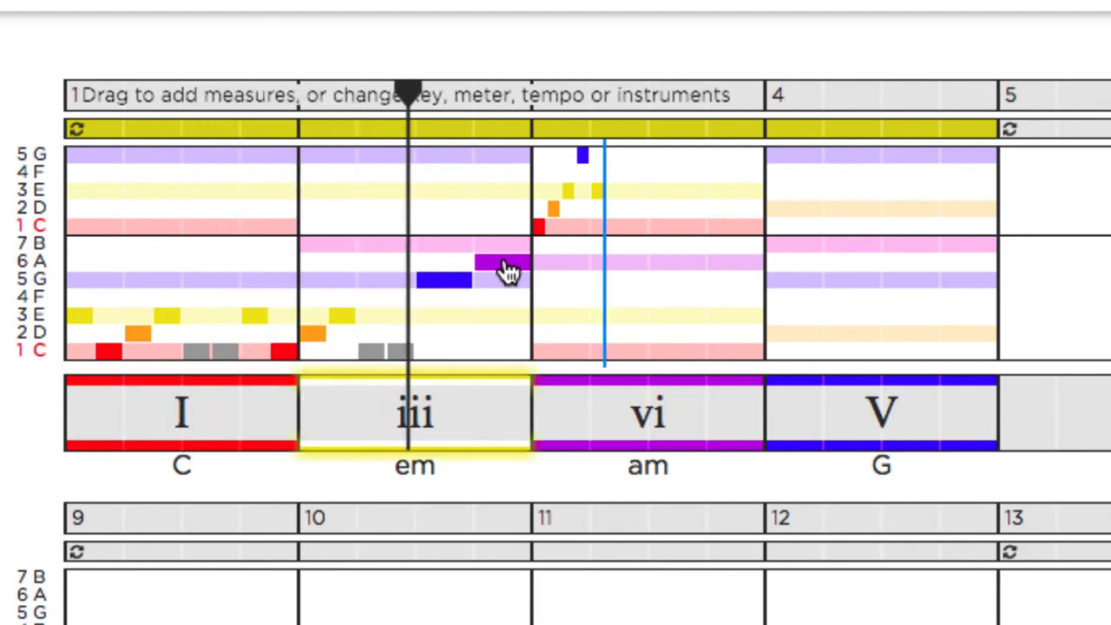
click(648, 413)
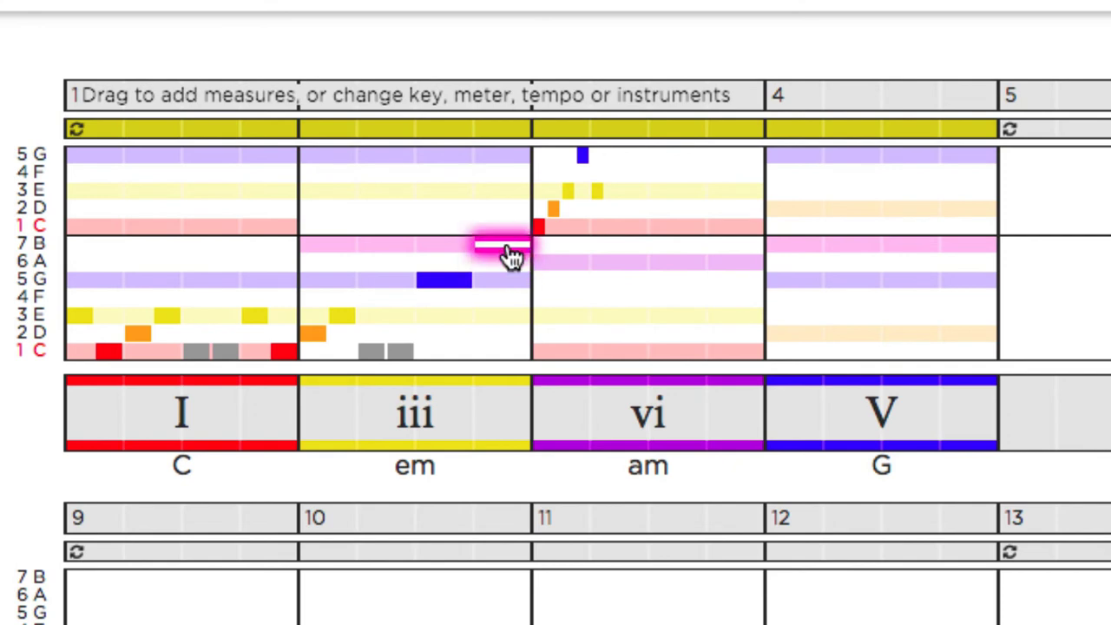
click(180, 413)
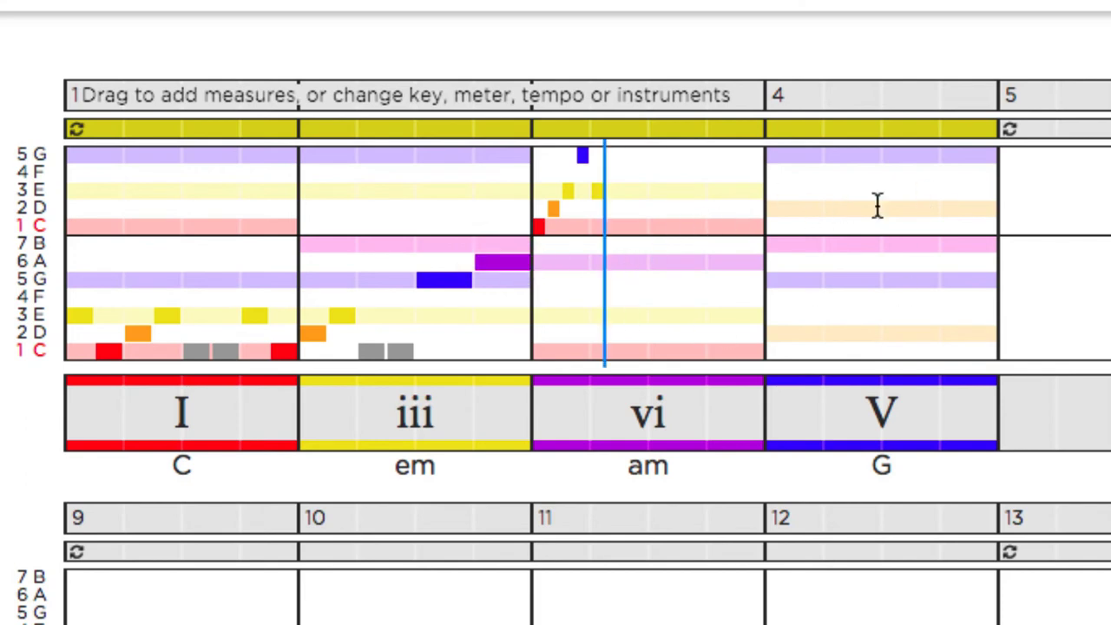
mouse_move(656, 218)
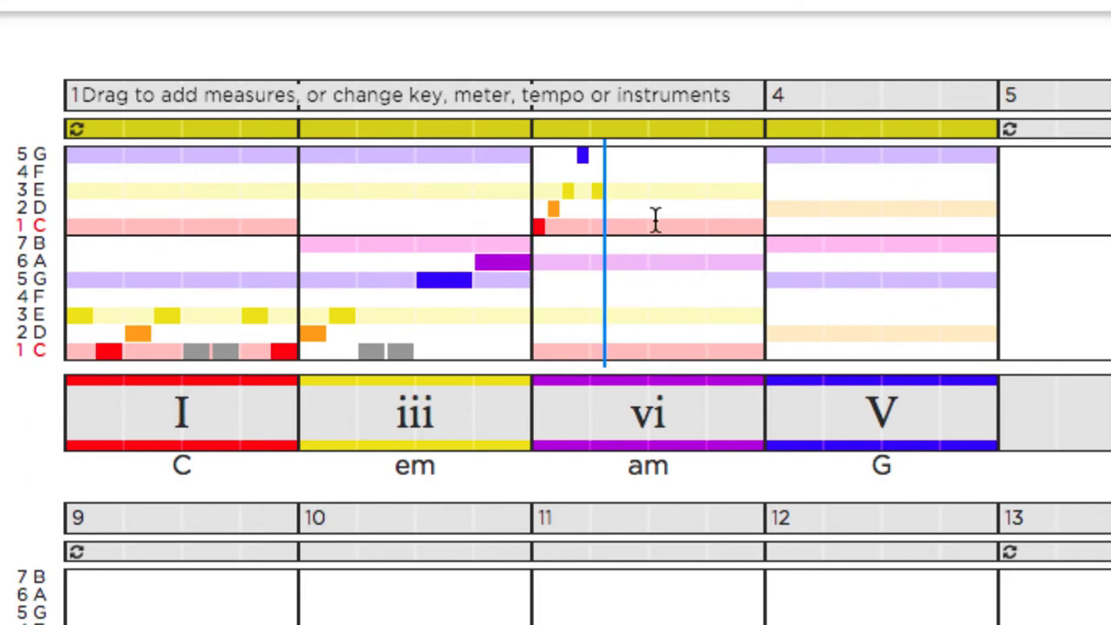
mouse_move(729, 205)
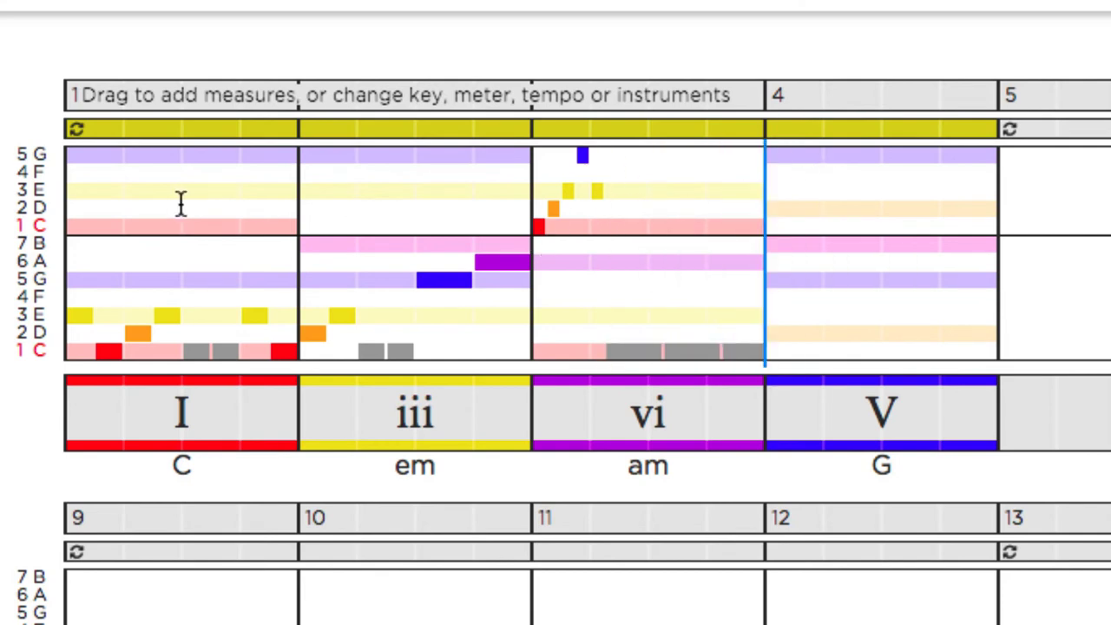
mouse_move(770, 165)
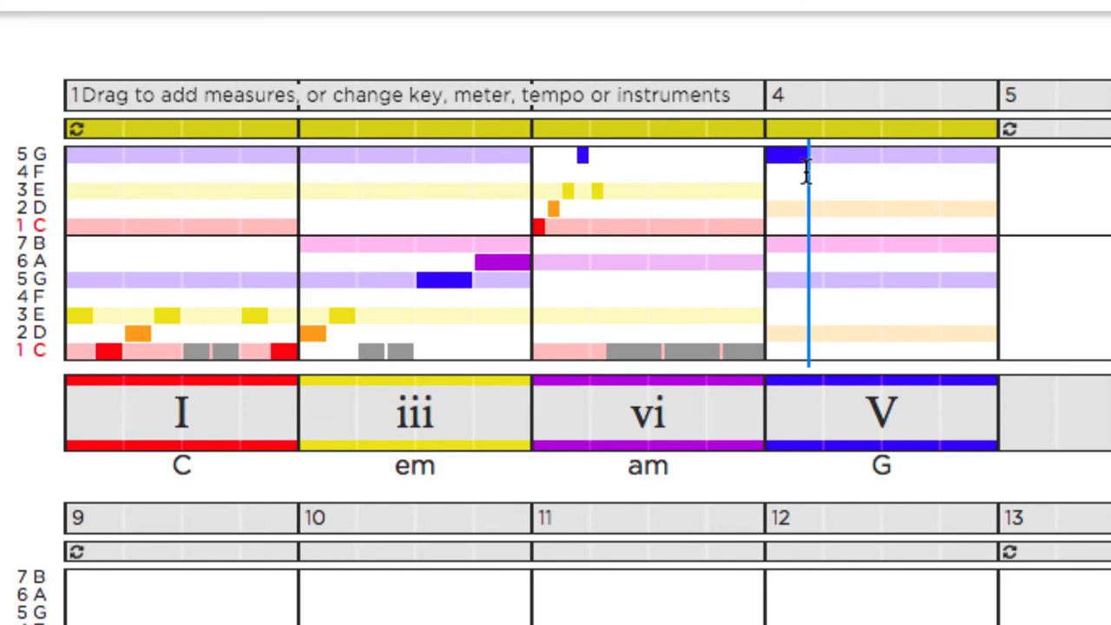
Fill the V bar with a high G, two lower G notes, a rest and a final D.
click(833, 279)
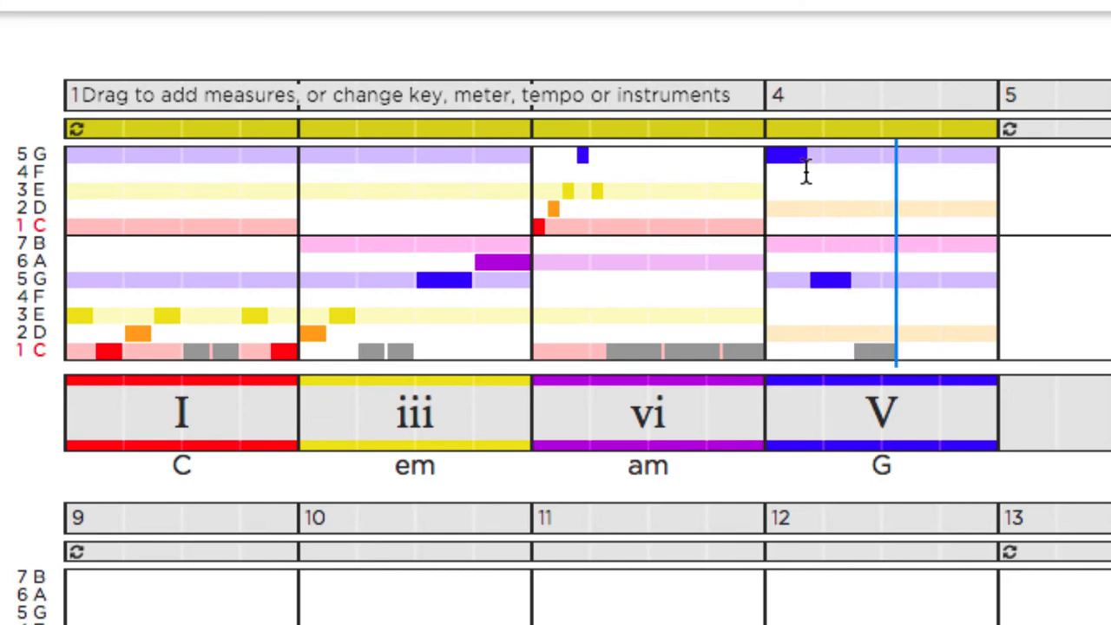
click(902, 280)
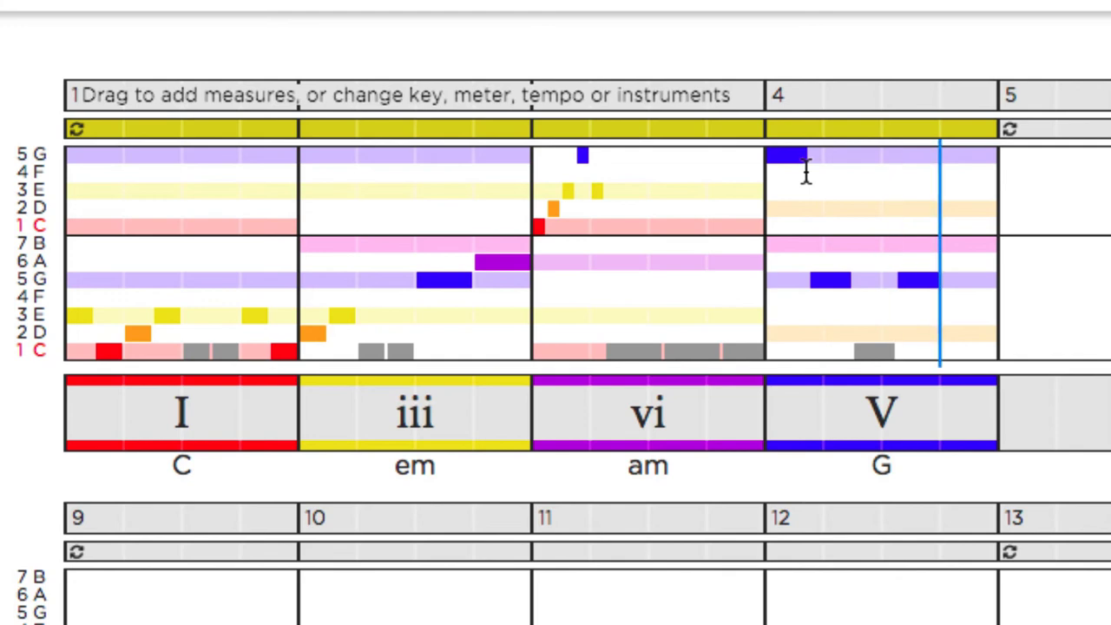
click(963, 316)
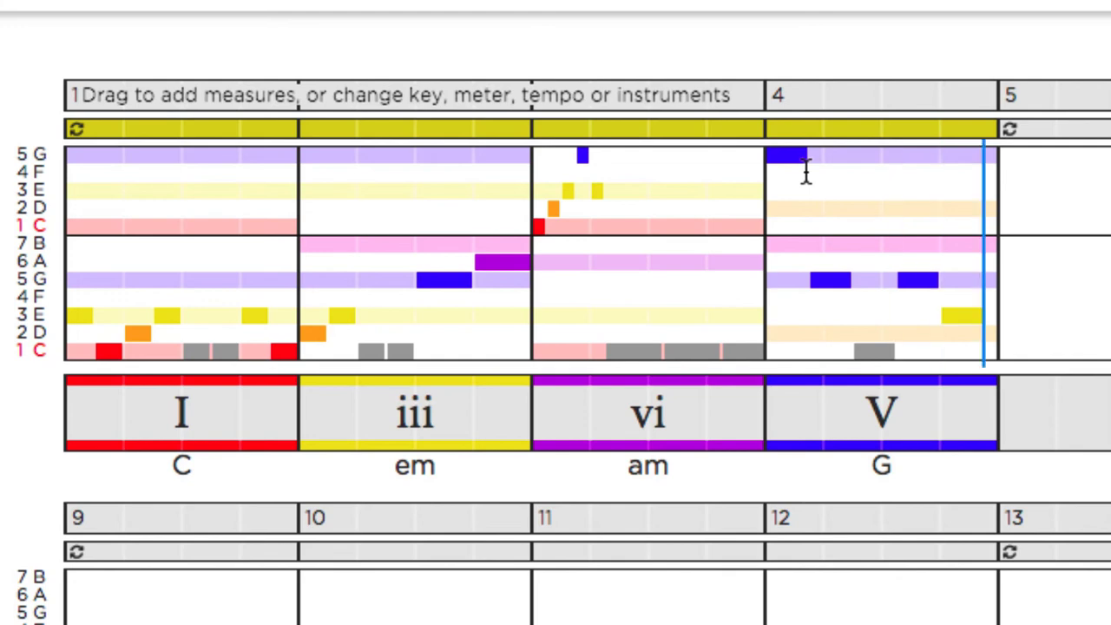
mouse_move(980, 328)
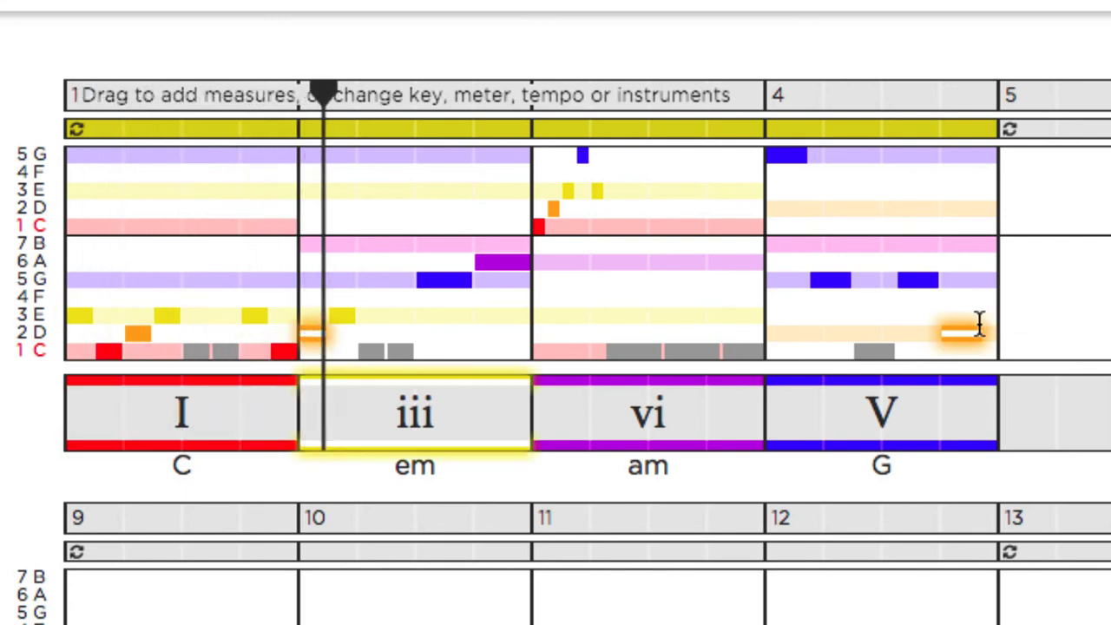
click(648, 413)
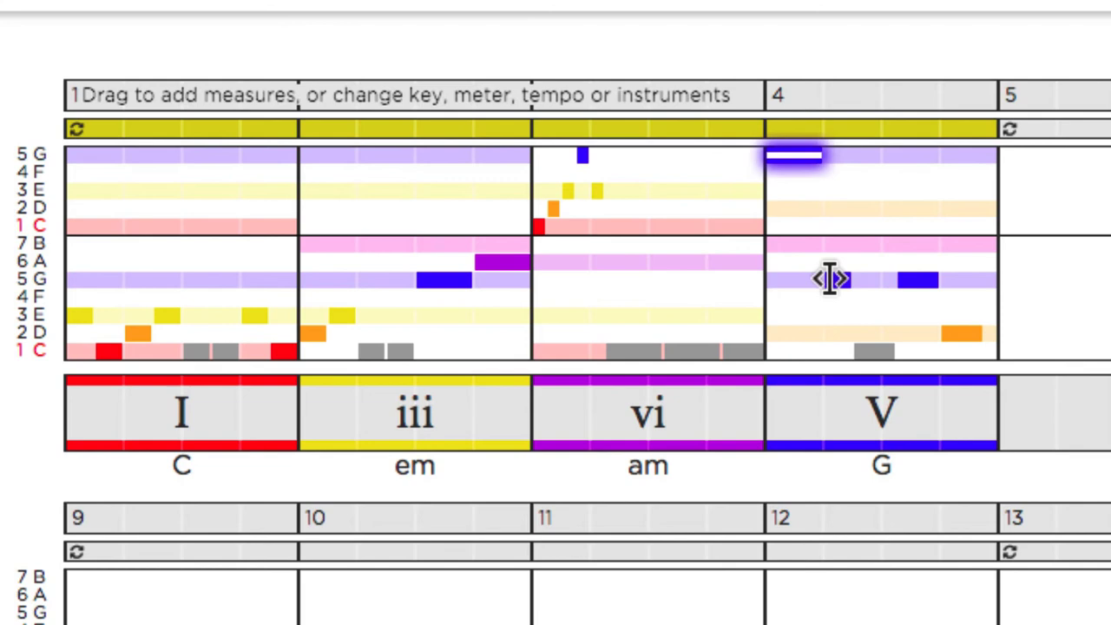
mouse_move(545, 333)
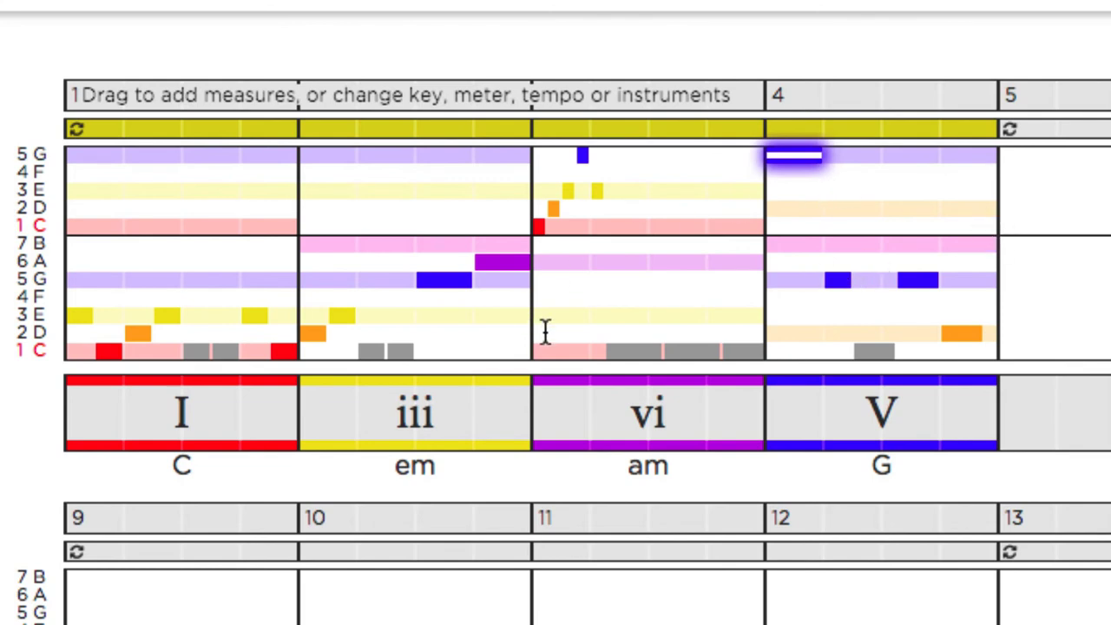
mouse_move(546, 334)
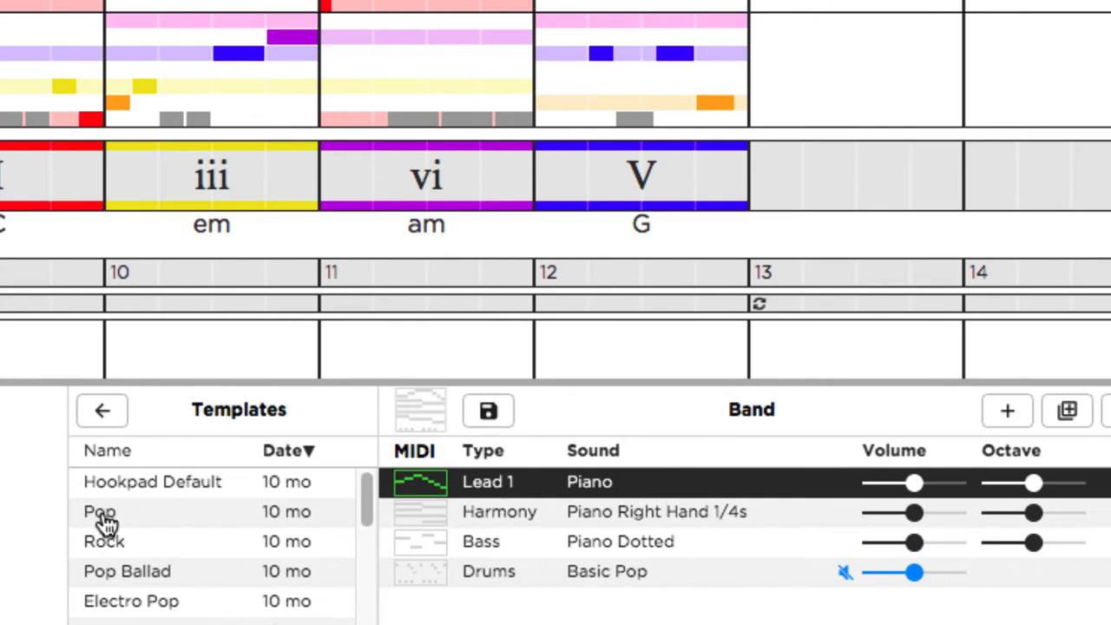
Switch the band to the Rock template with electric lead guitar, organ, rock bass and drums.
click(104, 541)
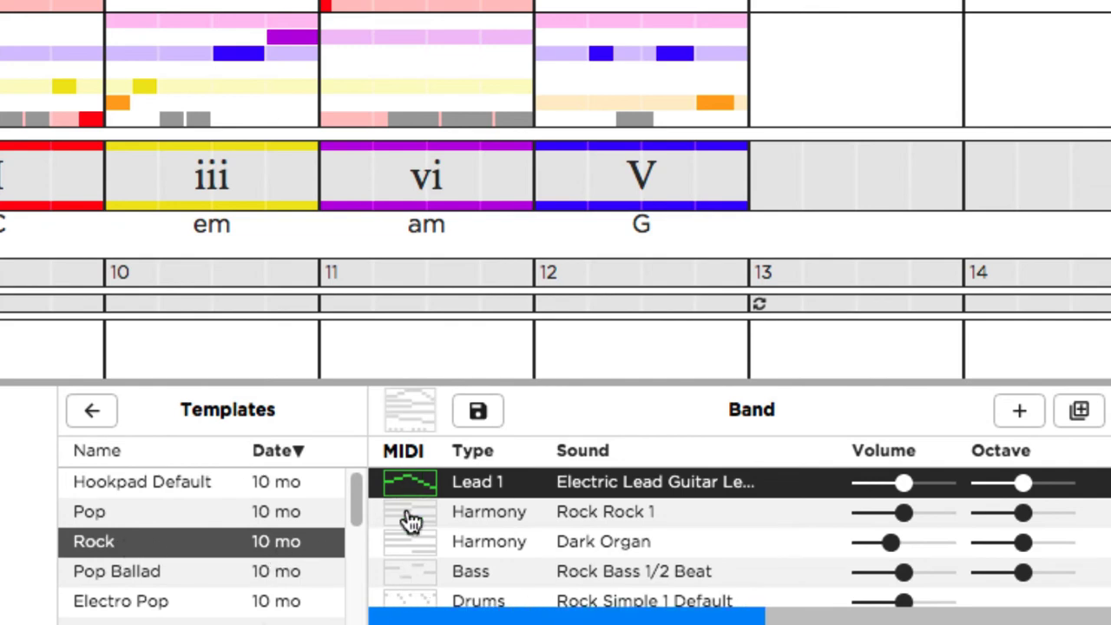
mouse_move(410, 511)
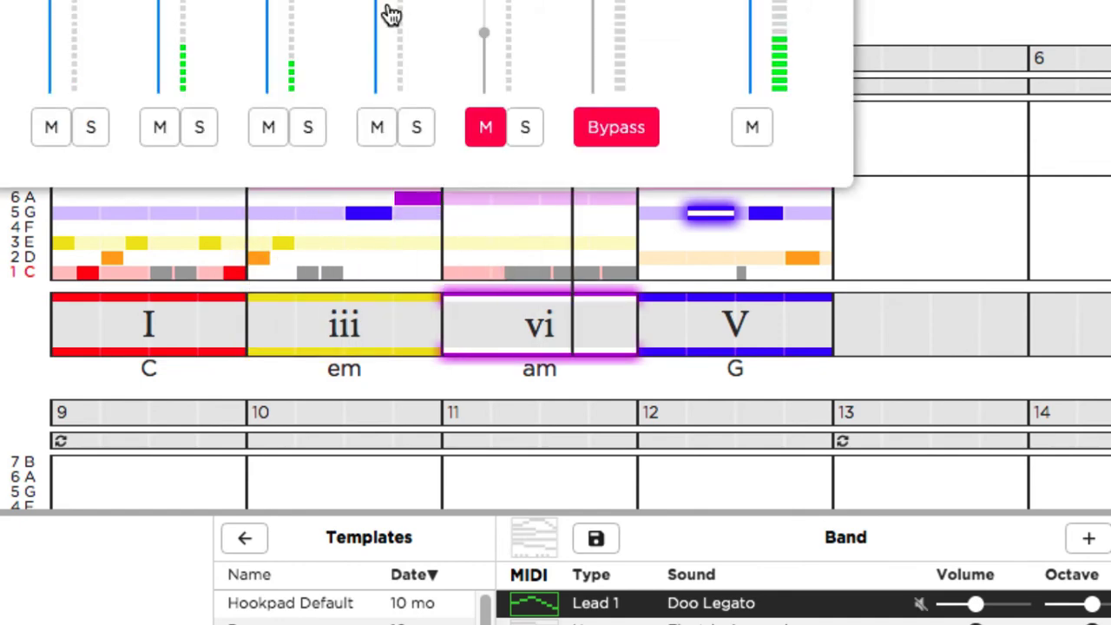
Raise the Lead 1 volume to 88, replay the song, and give the lead a Doo Legato sound.
click(734, 324)
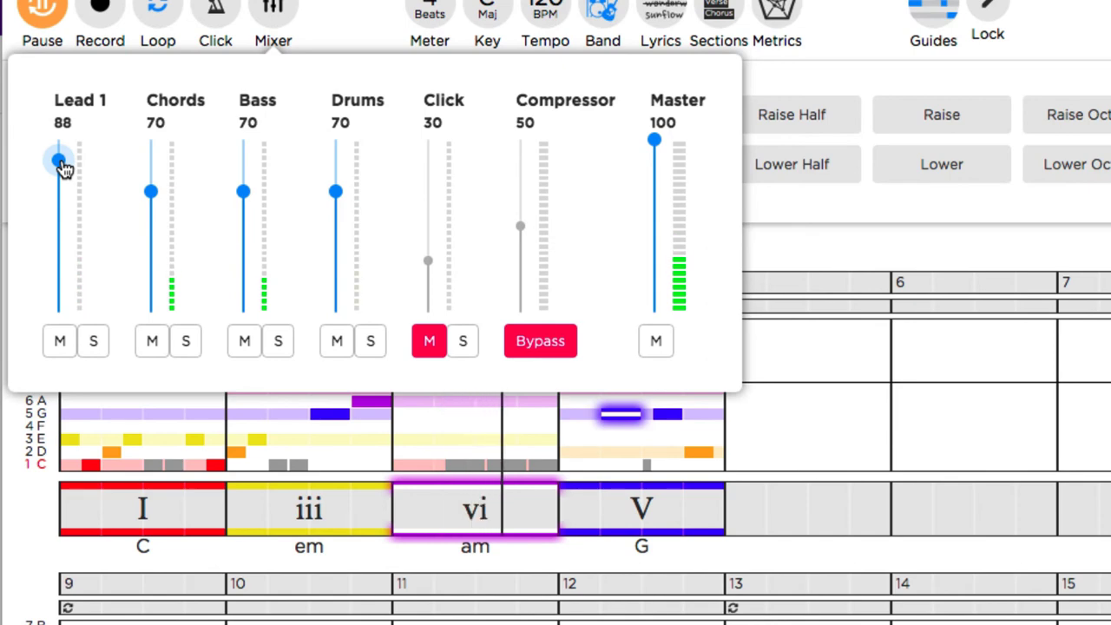
click(42, 14)
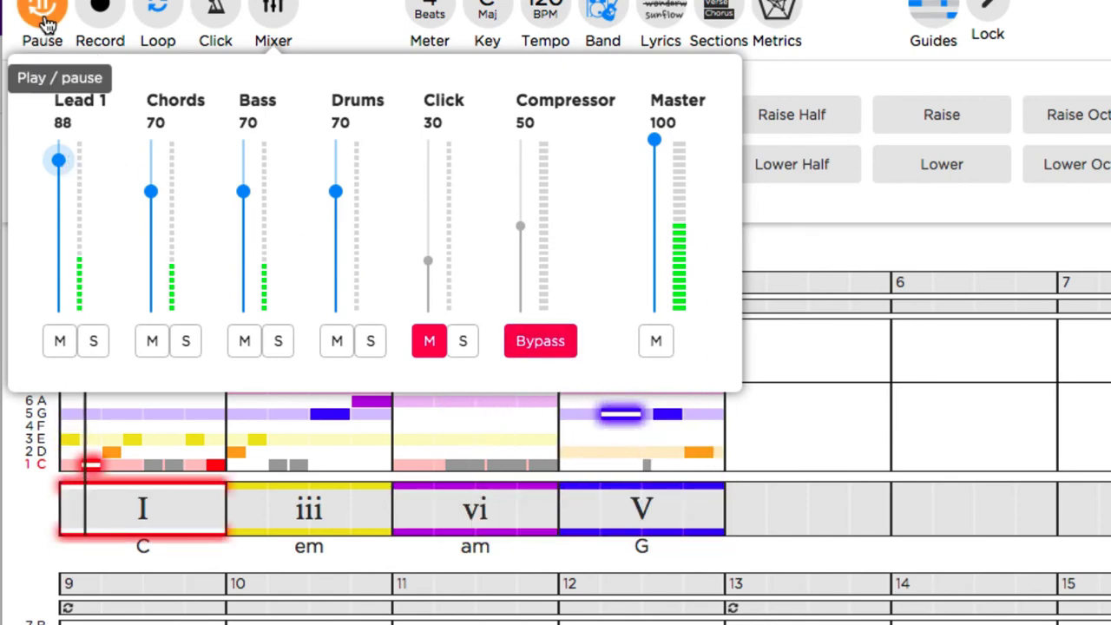
click(42, 12)
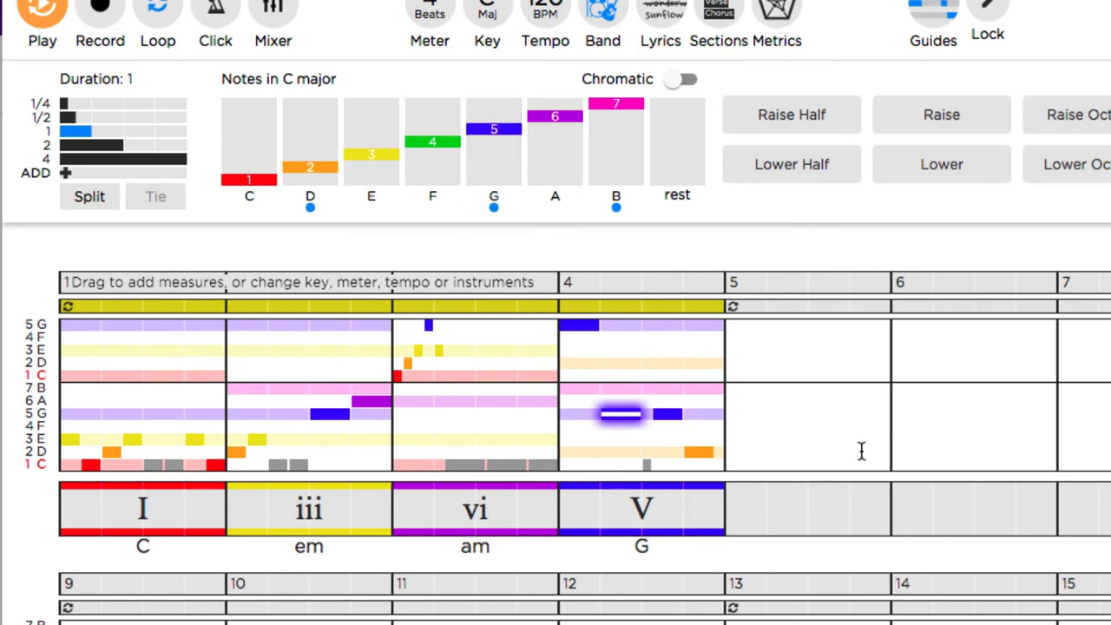
mouse_move(211, 189)
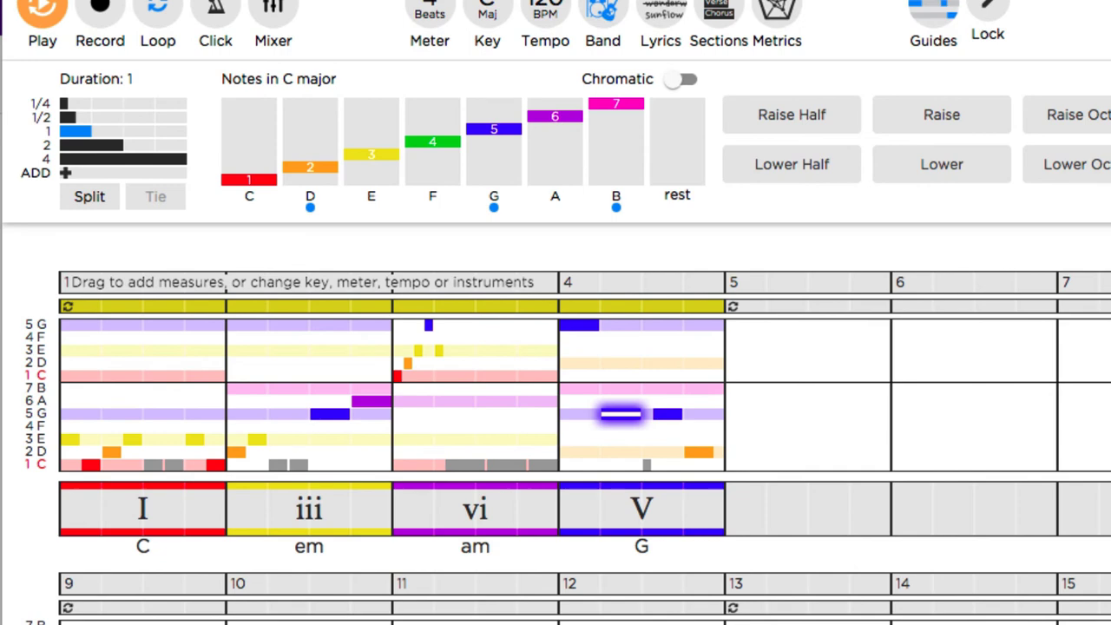
click(142, 506)
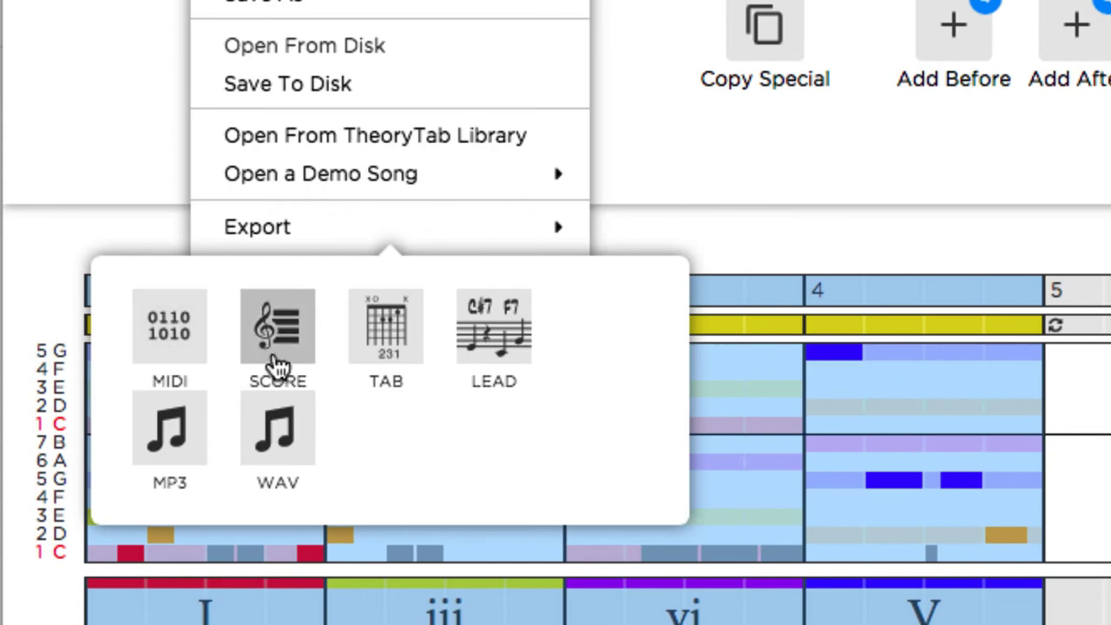
mouse_move(517, 368)
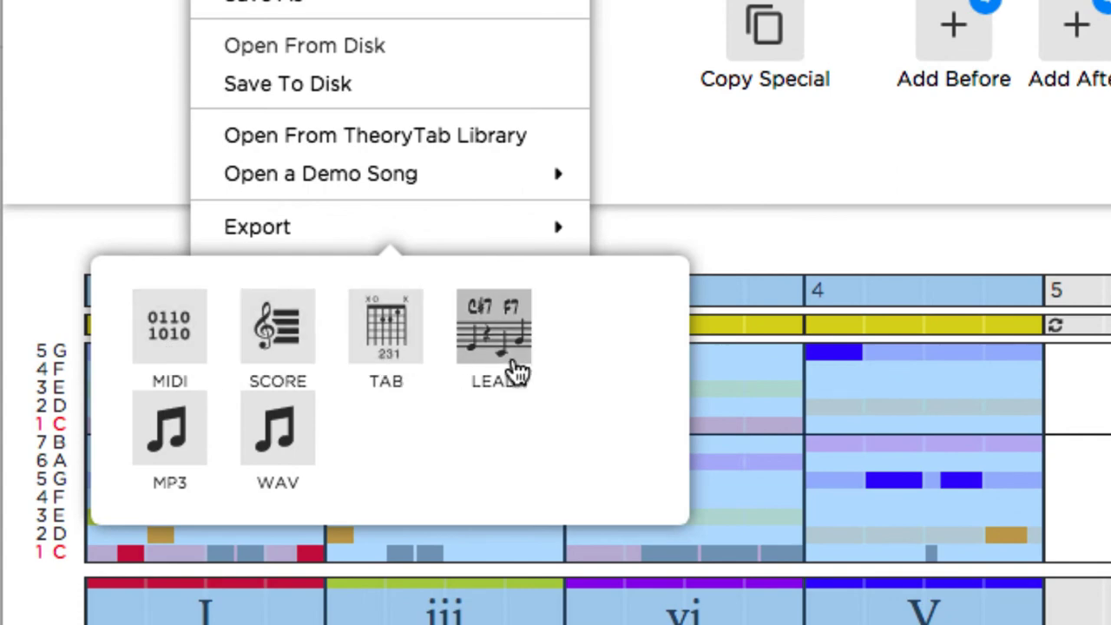
mouse_move(129, 454)
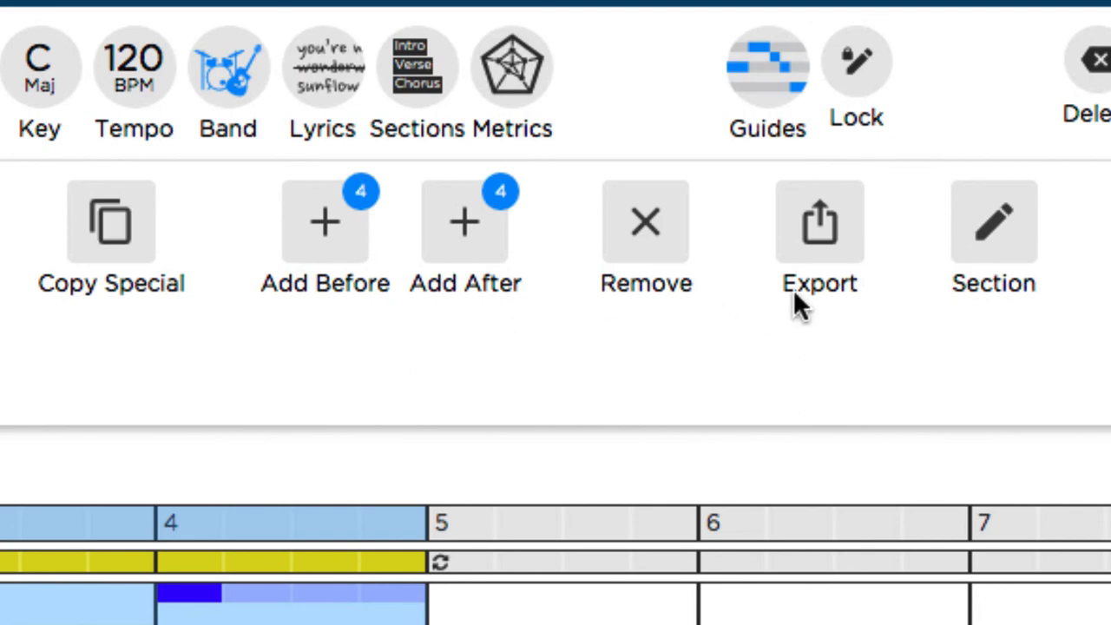
mouse_move(322, 78)
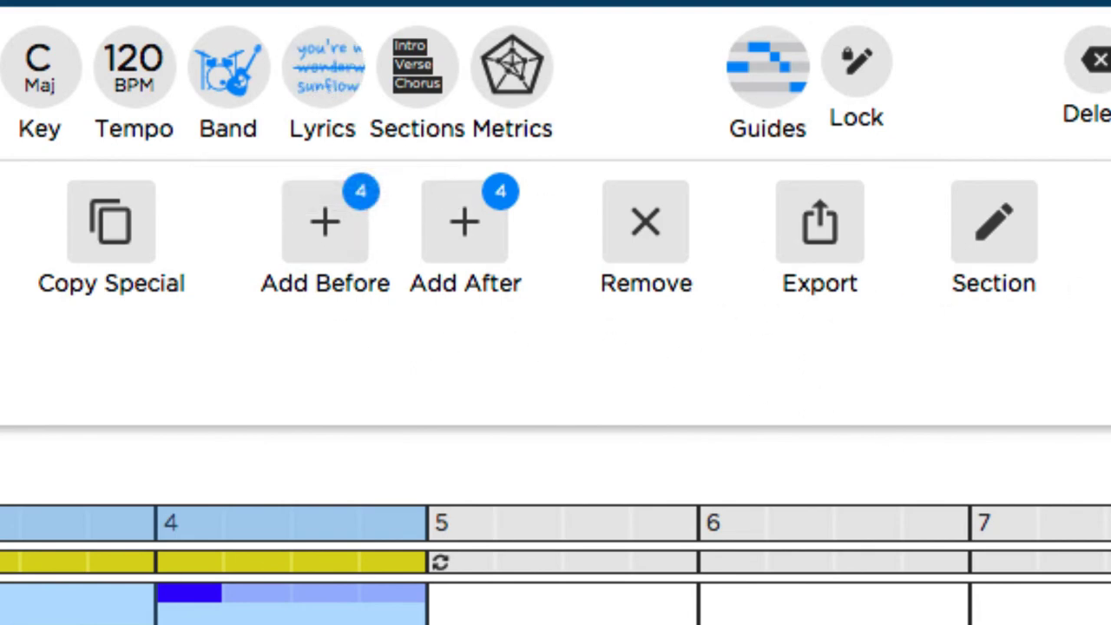
Bring up the lyrics editor after browsing the MIDI, Score, Tab, Lead, MP3 and WAV export formats.
click(319, 84)
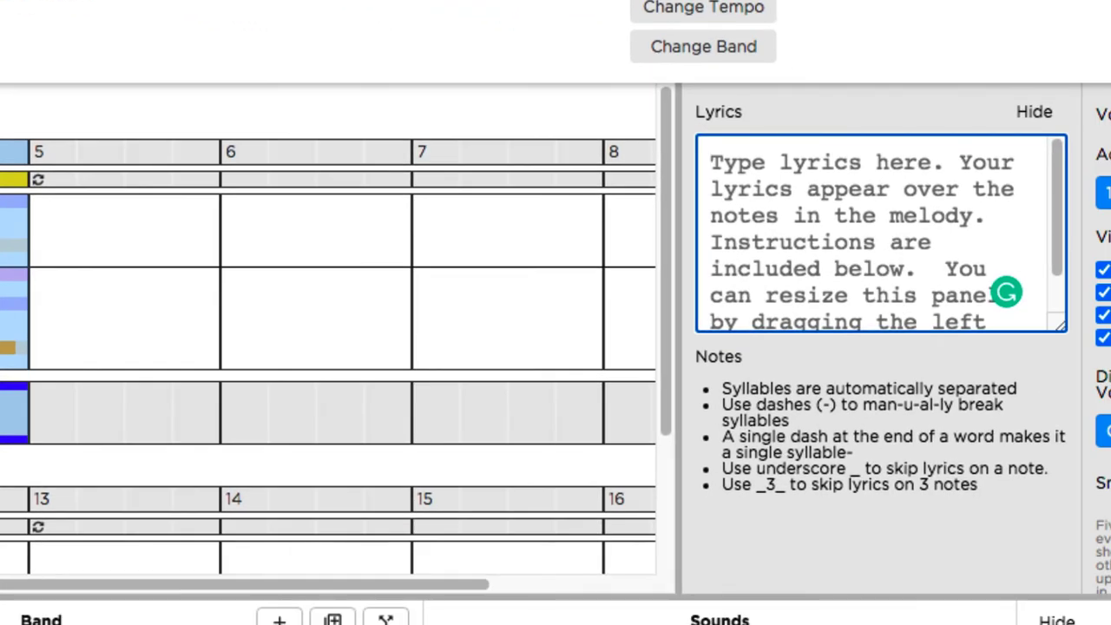
mouse_move(725, 184)
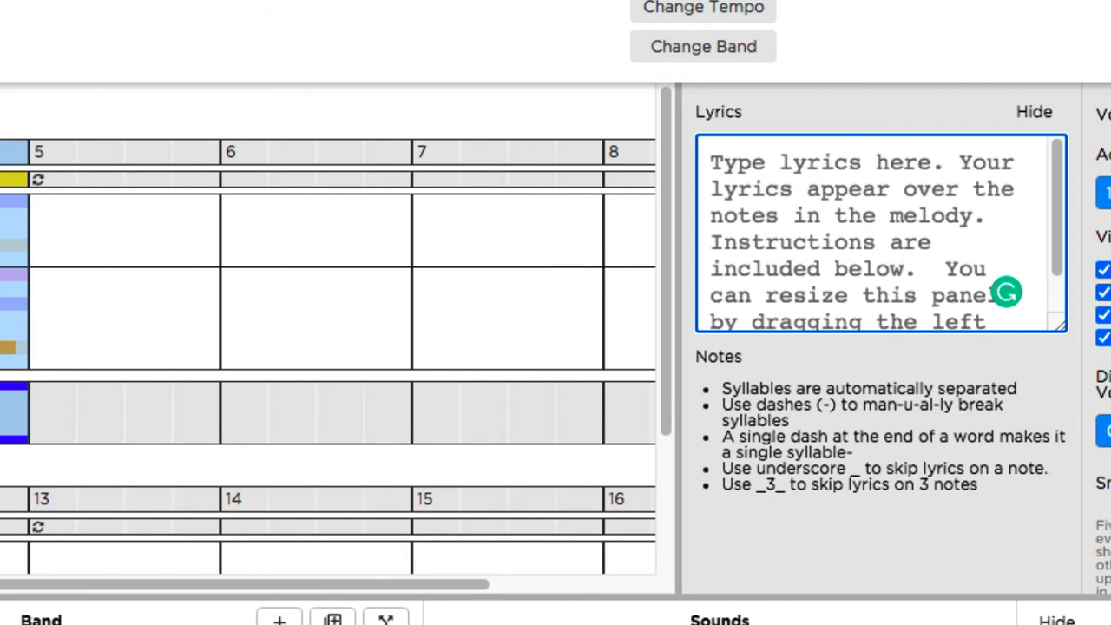
Replace the placeholder lyrics with the line "where is the cat".
text(where)
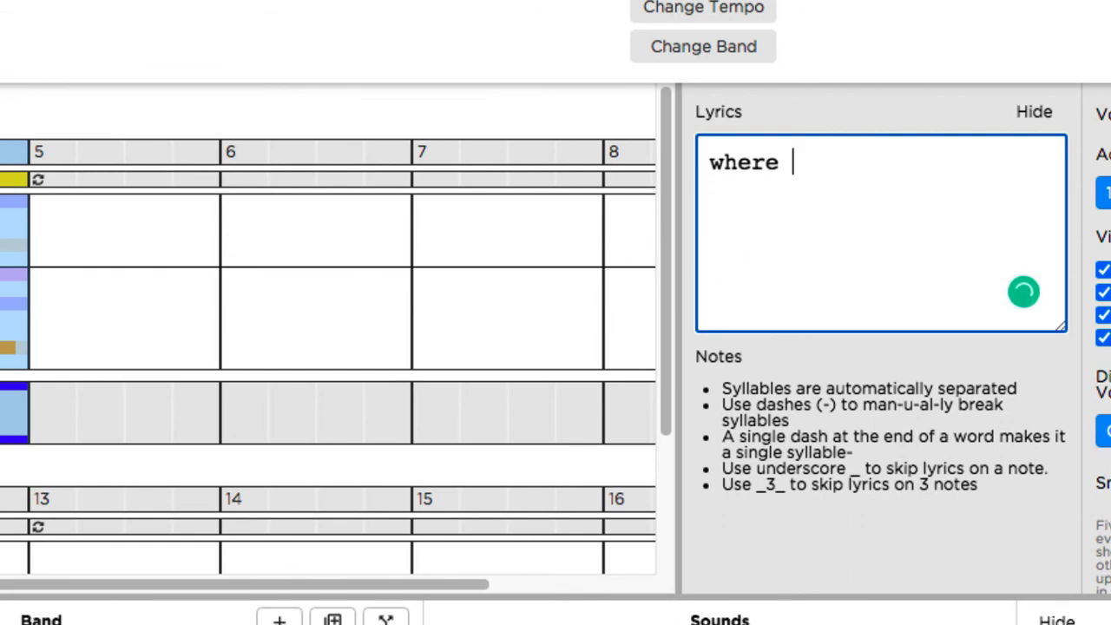
text(is)
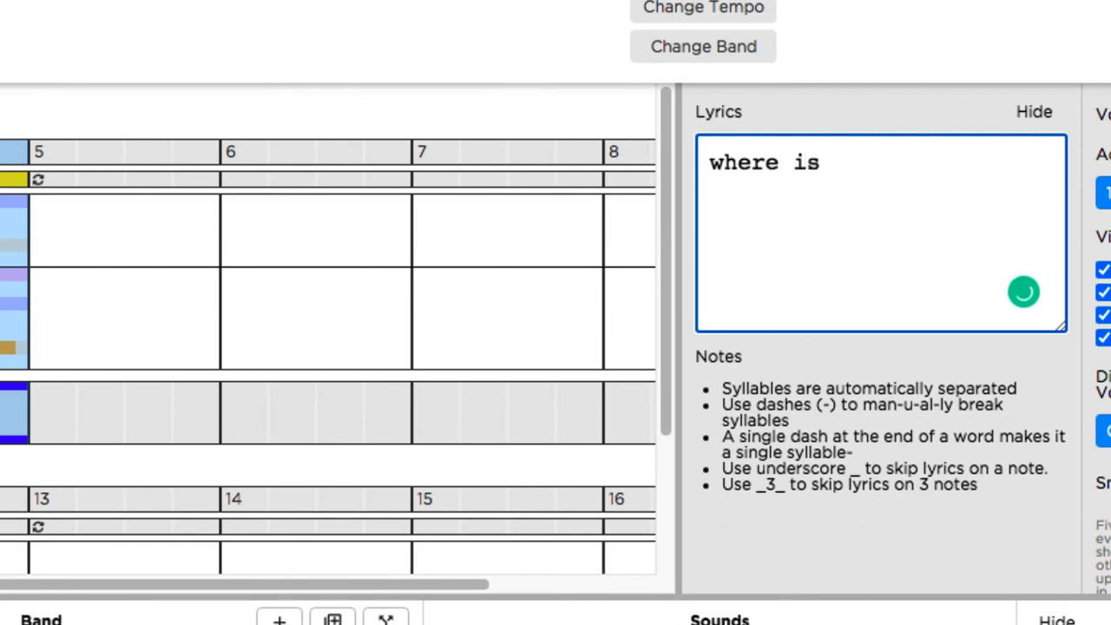
text(th)
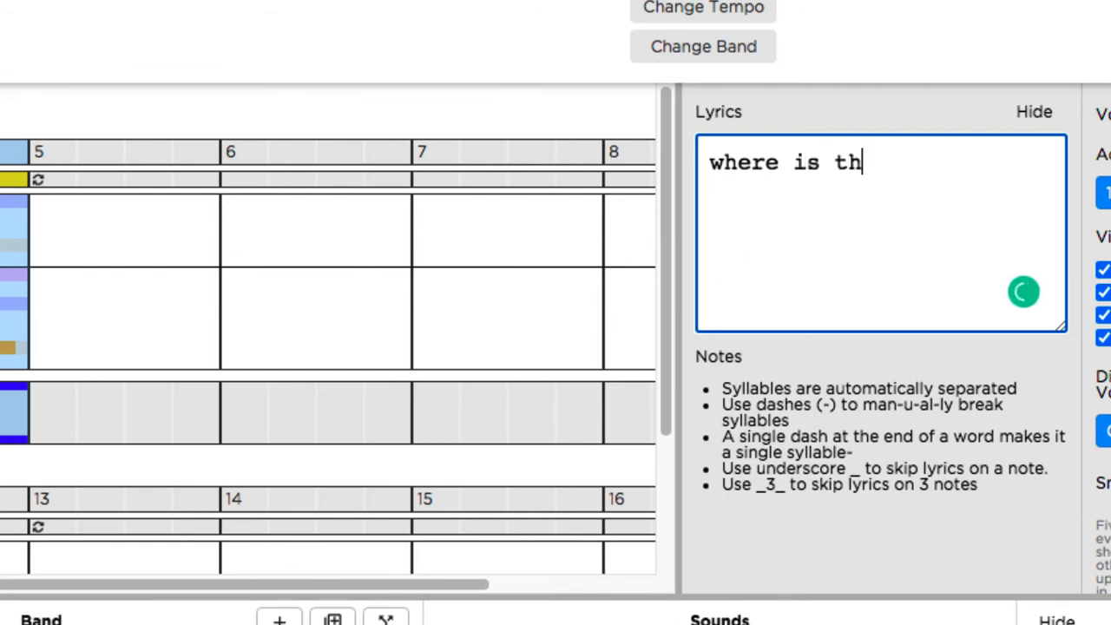
text(e cat)
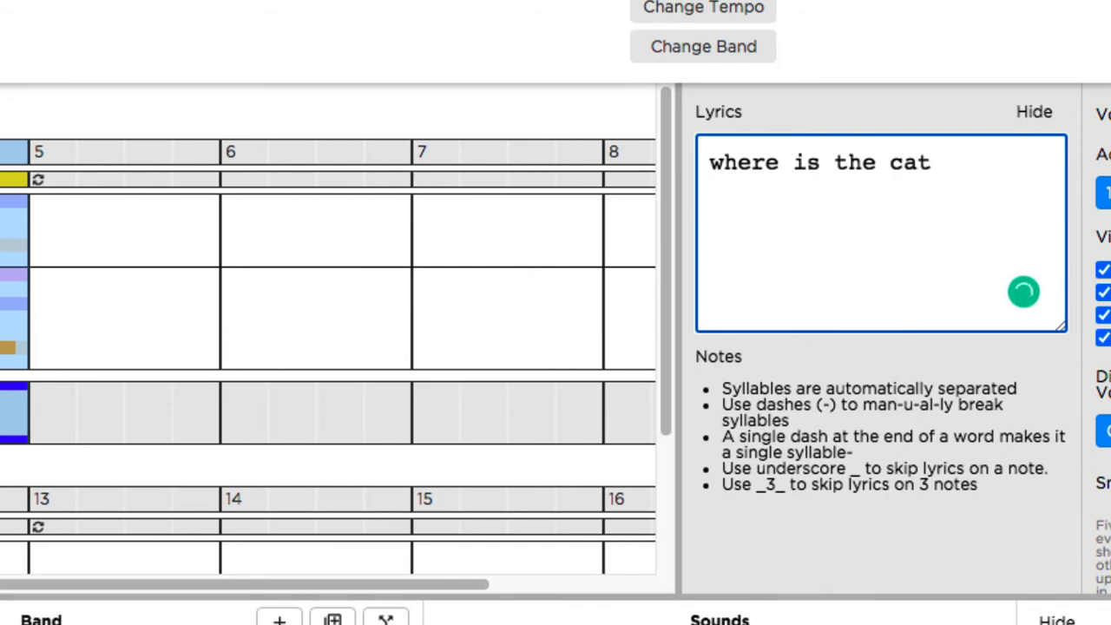